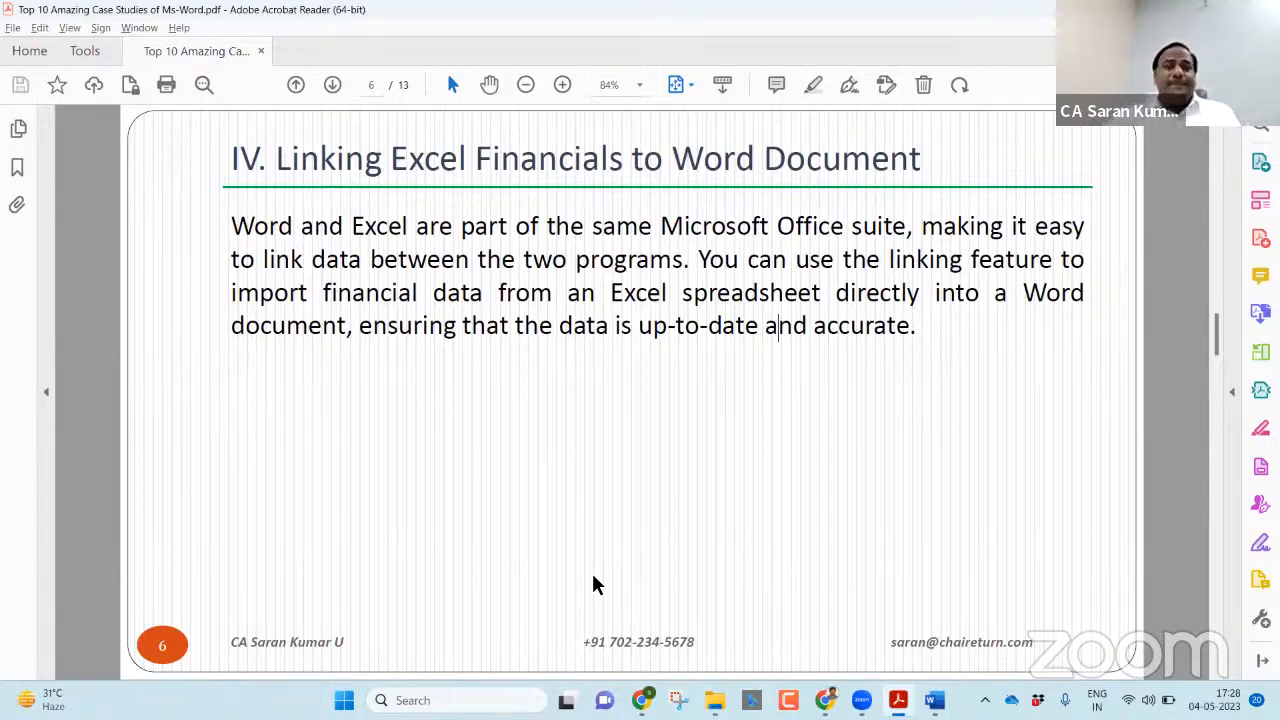
# Launch Excel from the Start menu search to reach its Home screen.
pyautogui.write('e')
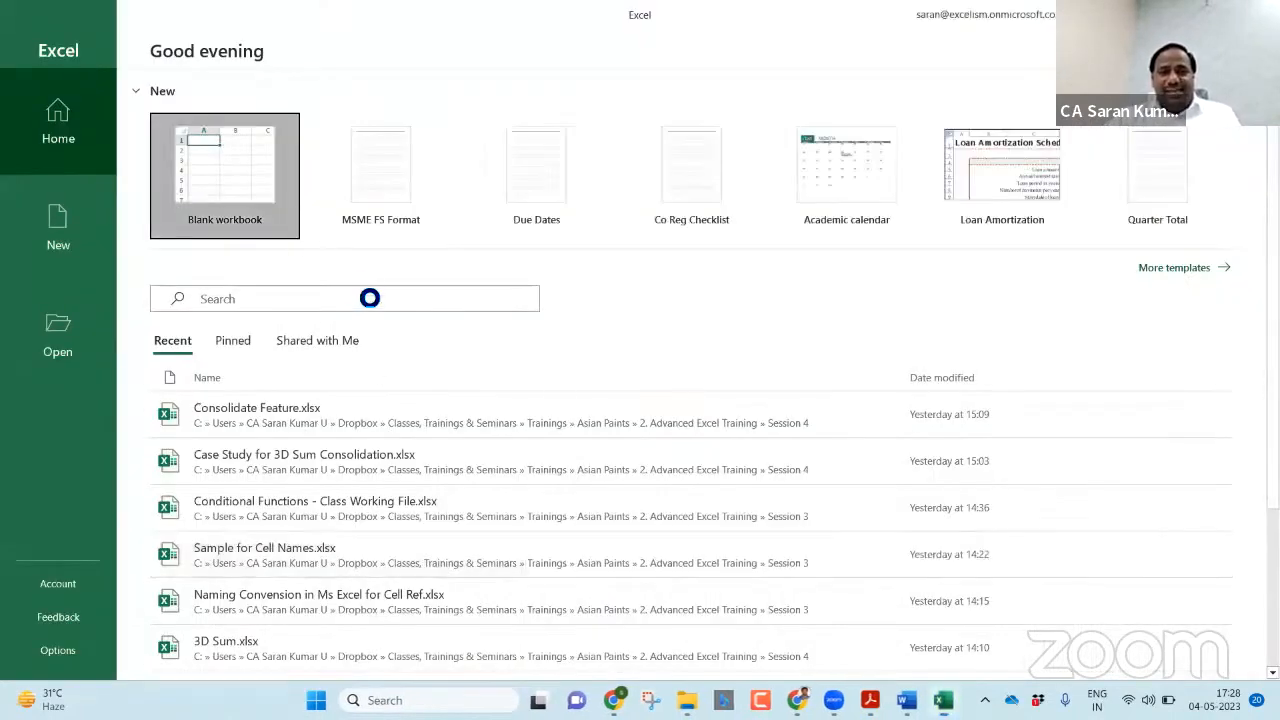
# Save a new blank workbook as '4. Financial Statements' in the Case Studies folder.
pyautogui.click(224, 176)
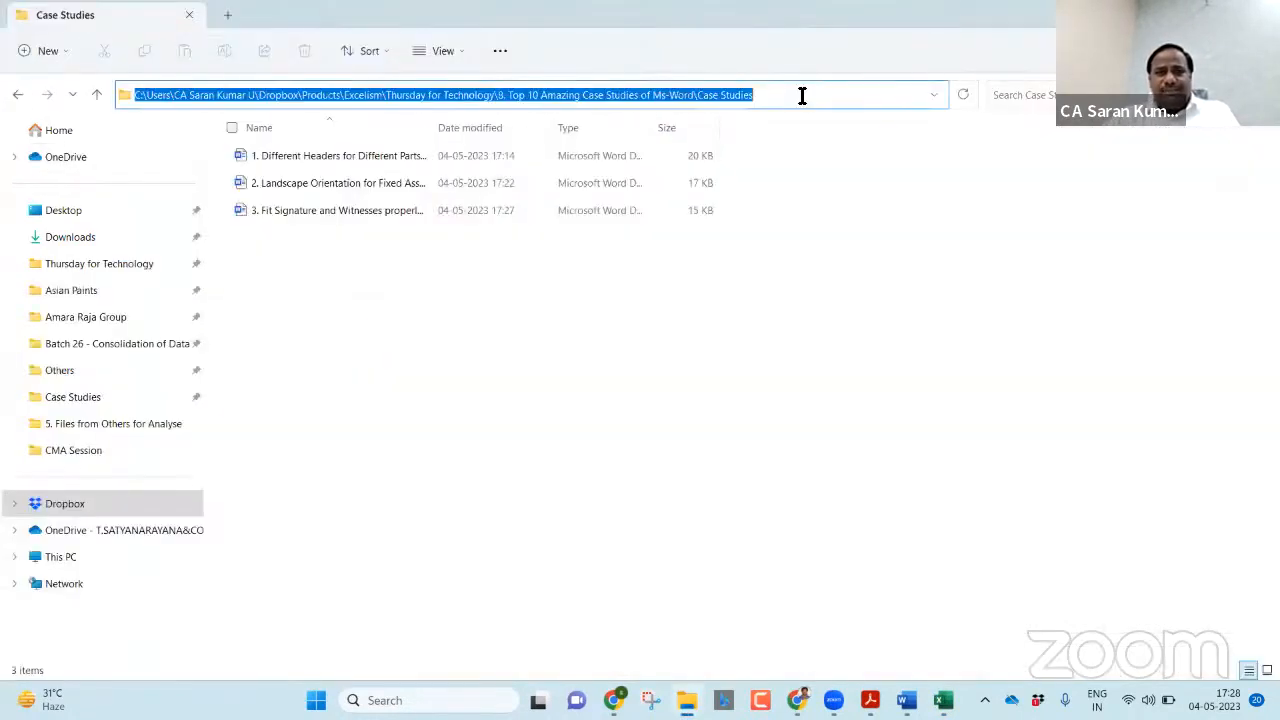
pyautogui.click(850, 94)
pyautogui.write('4. Financial S')
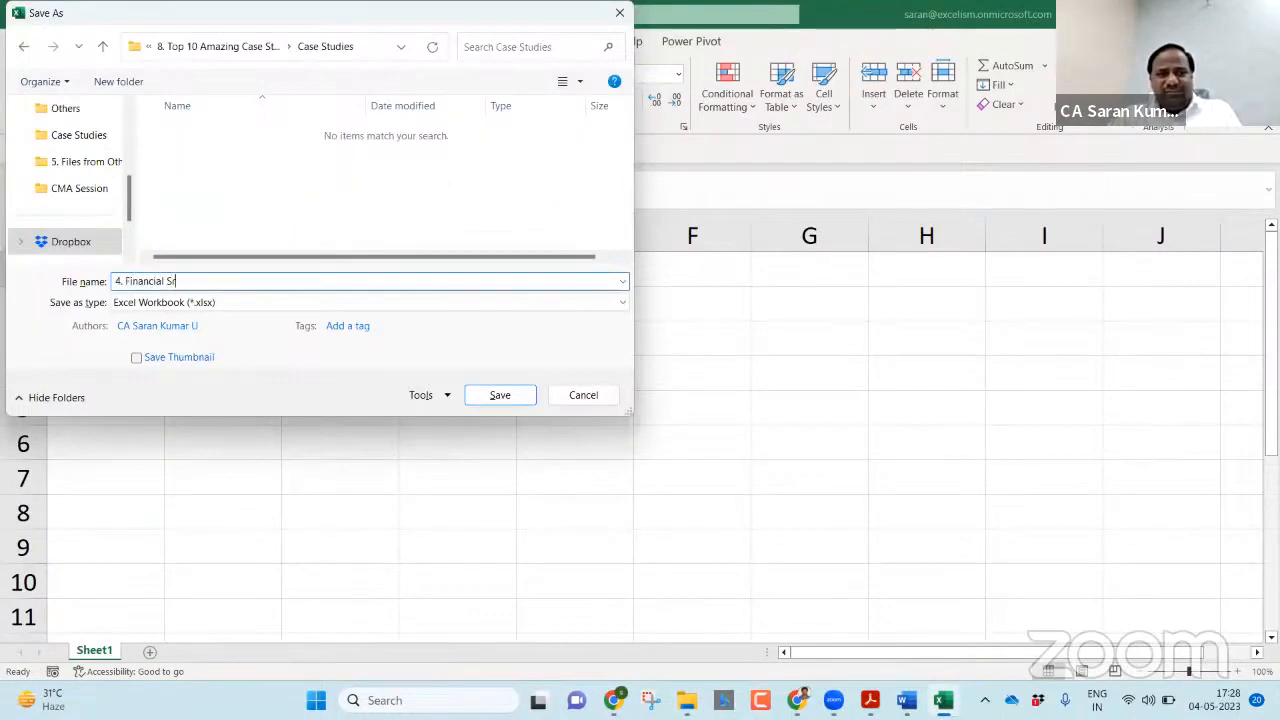
pyautogui.write('tatements')
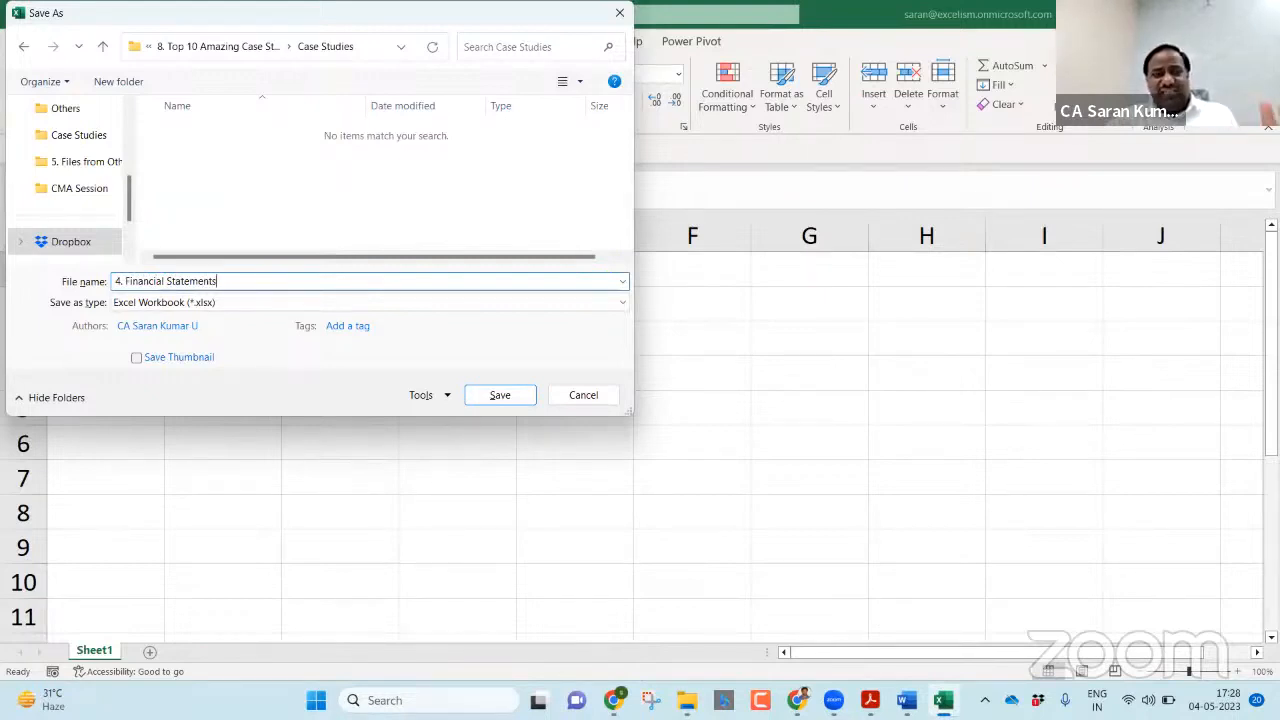
pyautogui.click(500, 394)
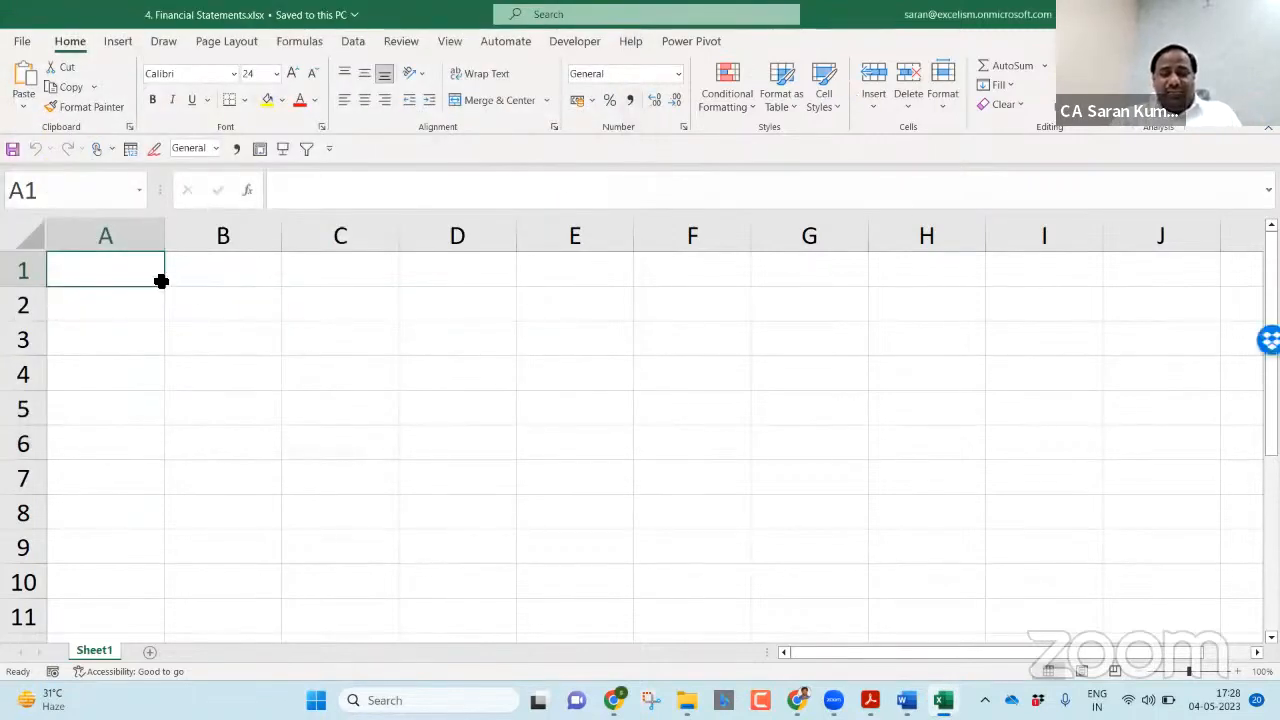
# Enter bold headings Particulars, 31.03.2022 and 31.03.2023 in A1:C1.
pyautogui.write('Particula')
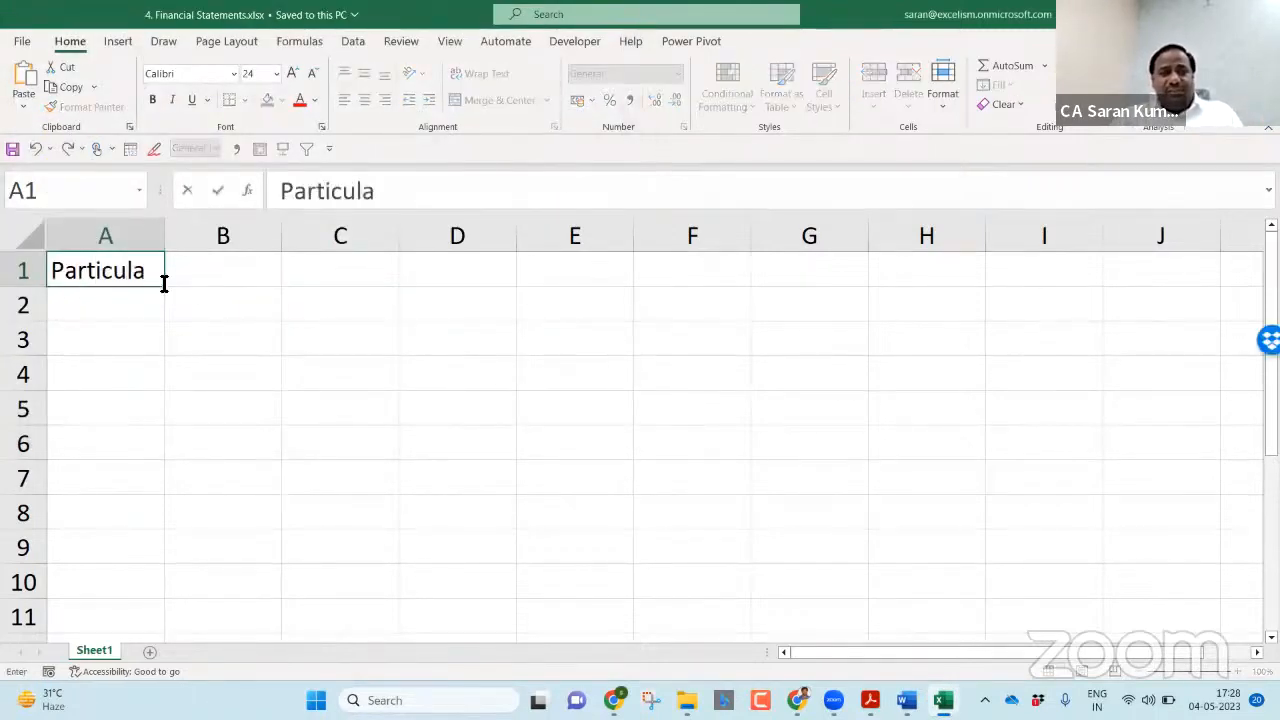
pyautogui.write('201')
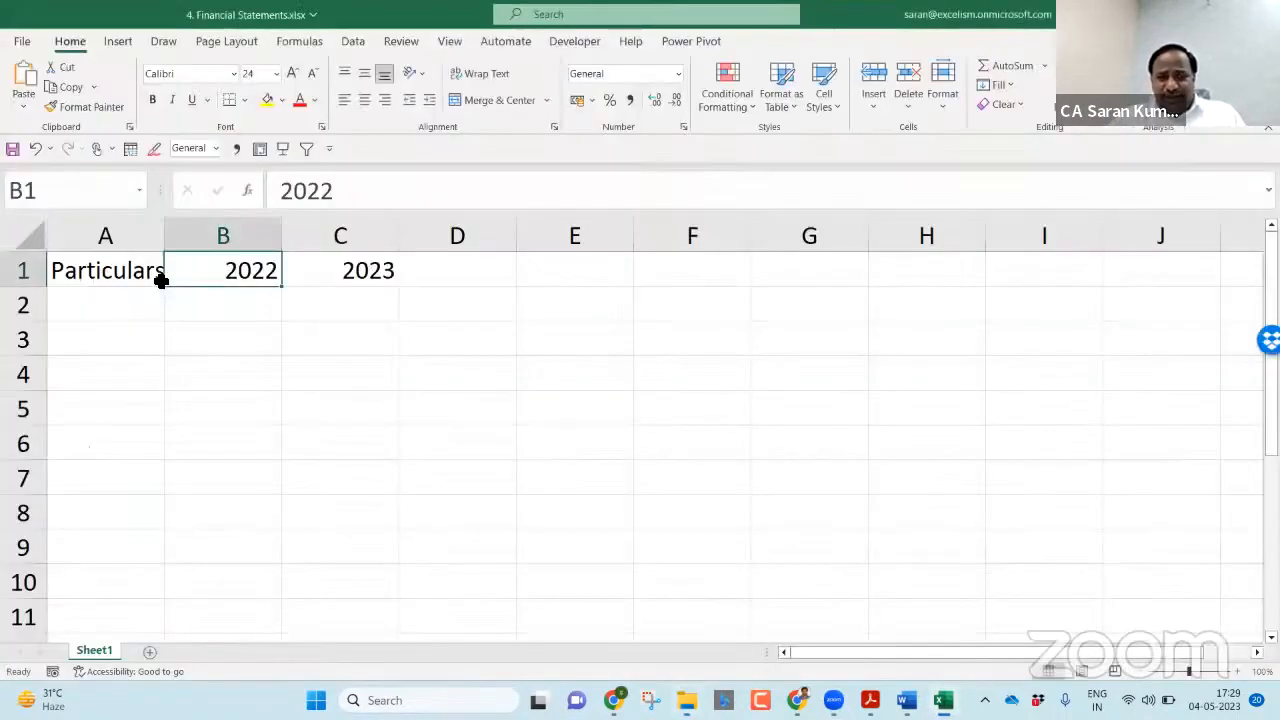
pyautogui.write("'31.")
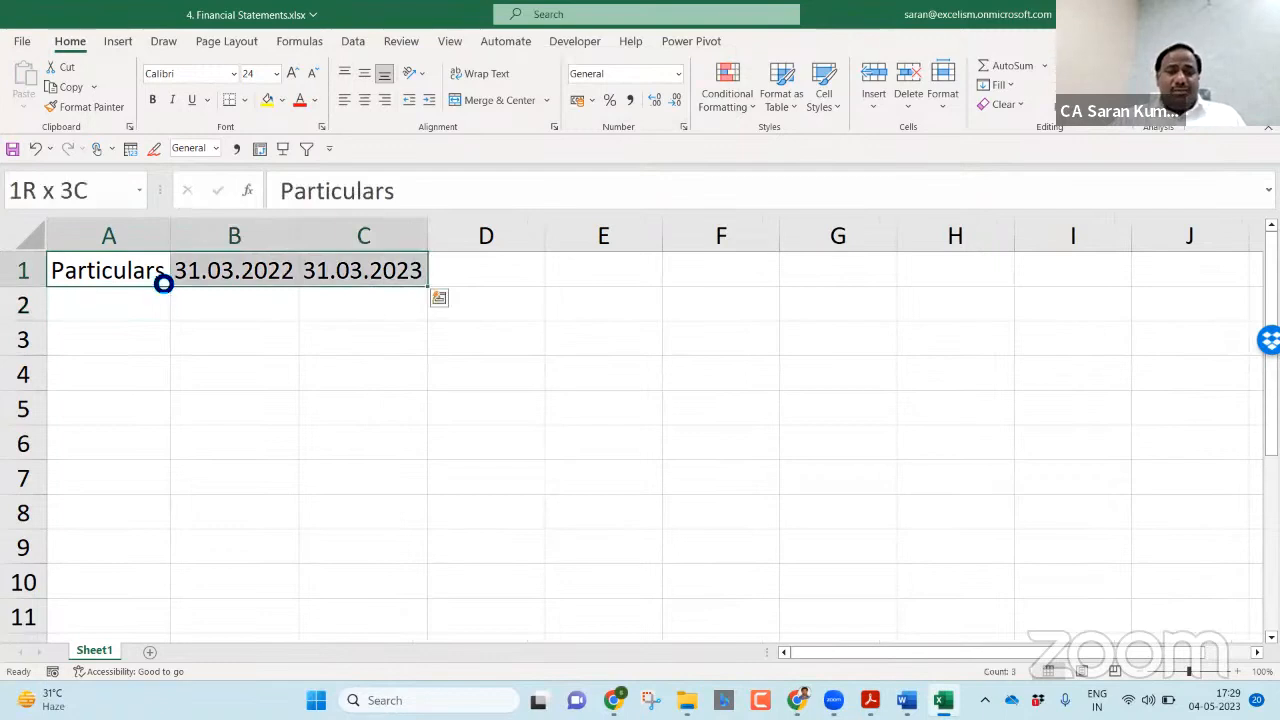
pyautogui.click(108, 304)
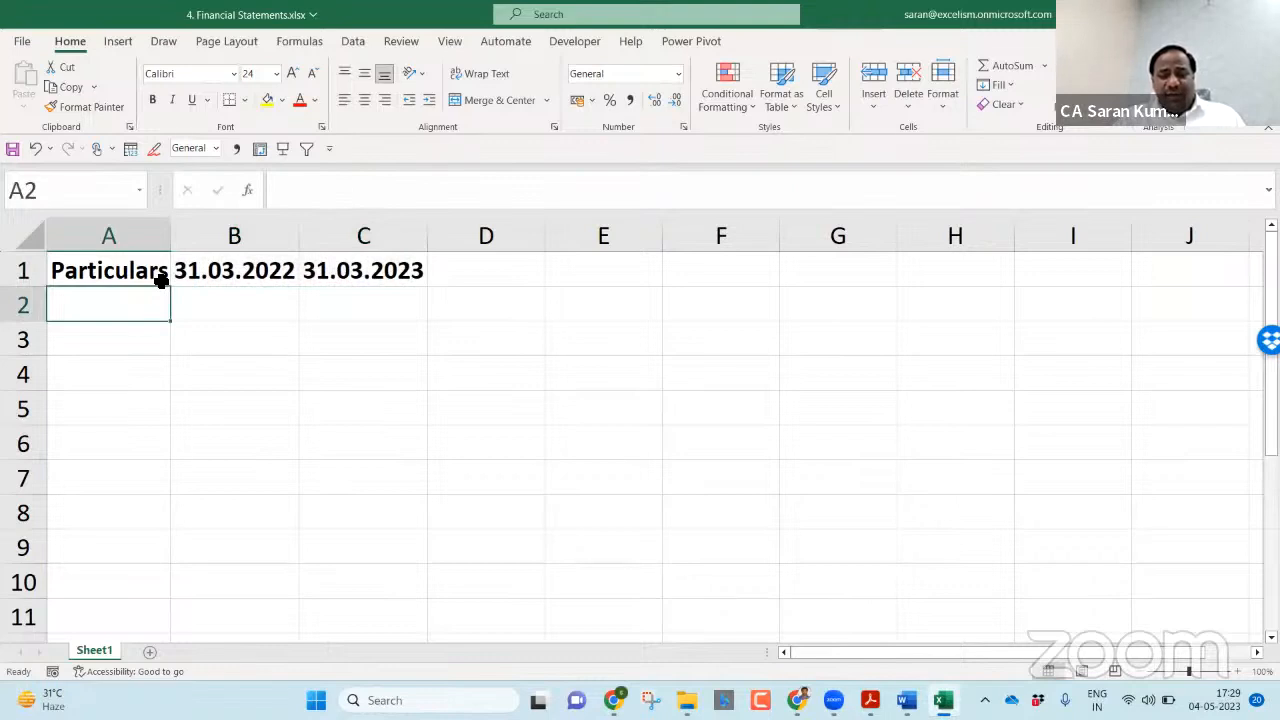
# List Item 1–6 in column A and fill B2:C7 with =RANDBETWEEN(10,100) pasted back as values.
pyautogui.write('Item 1')
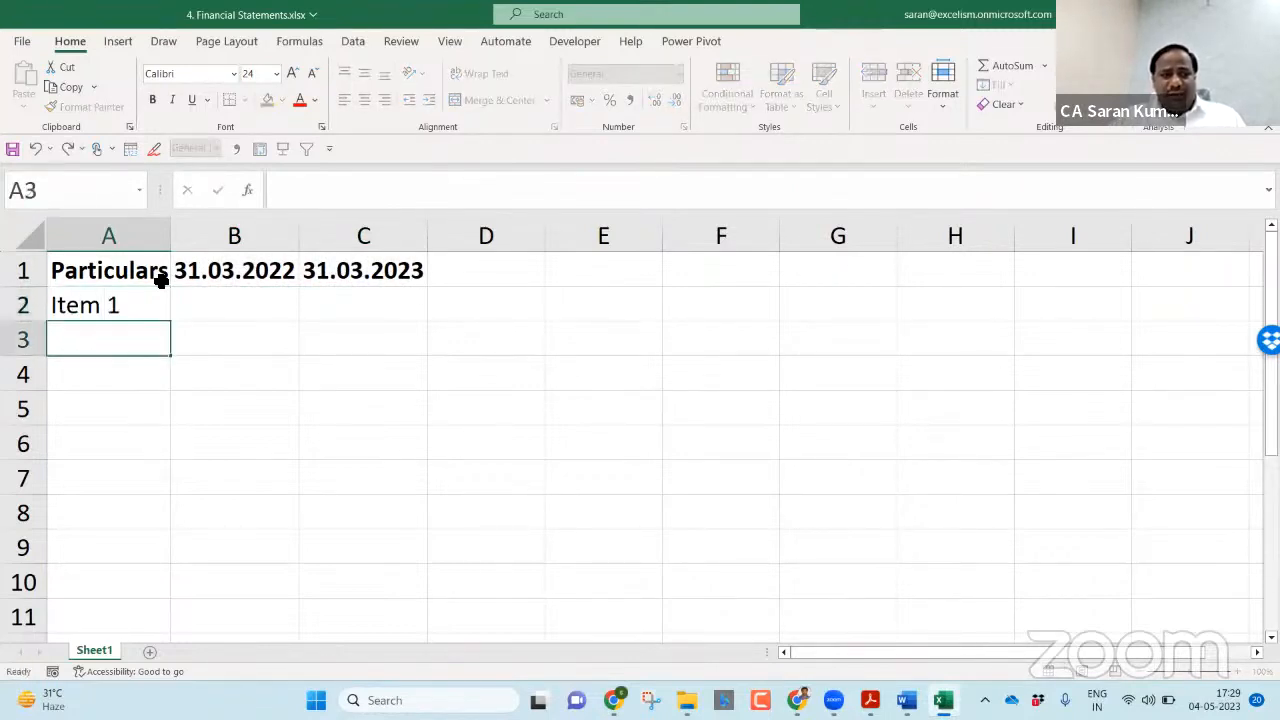
pyautogui.write('Item 1')
pyautogui.click(234, 304)
pyautogui.write('=')
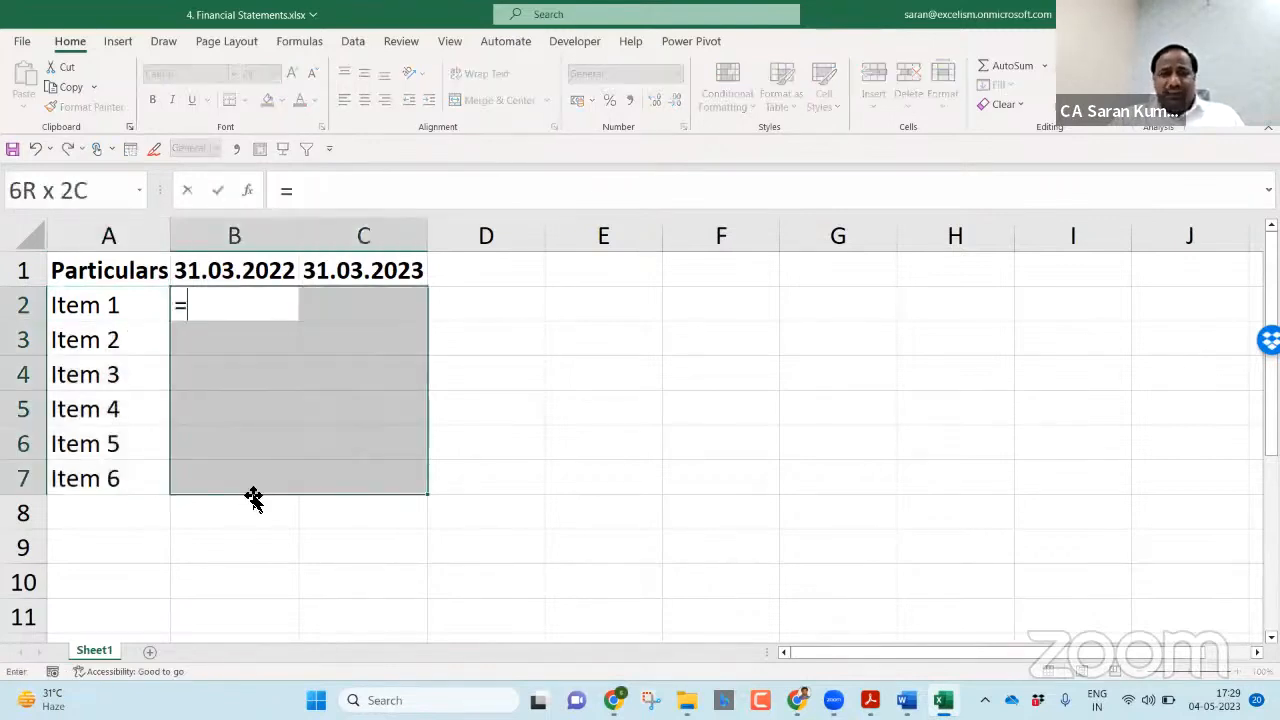
pyautogui.write('RANDBETWEEN(10')
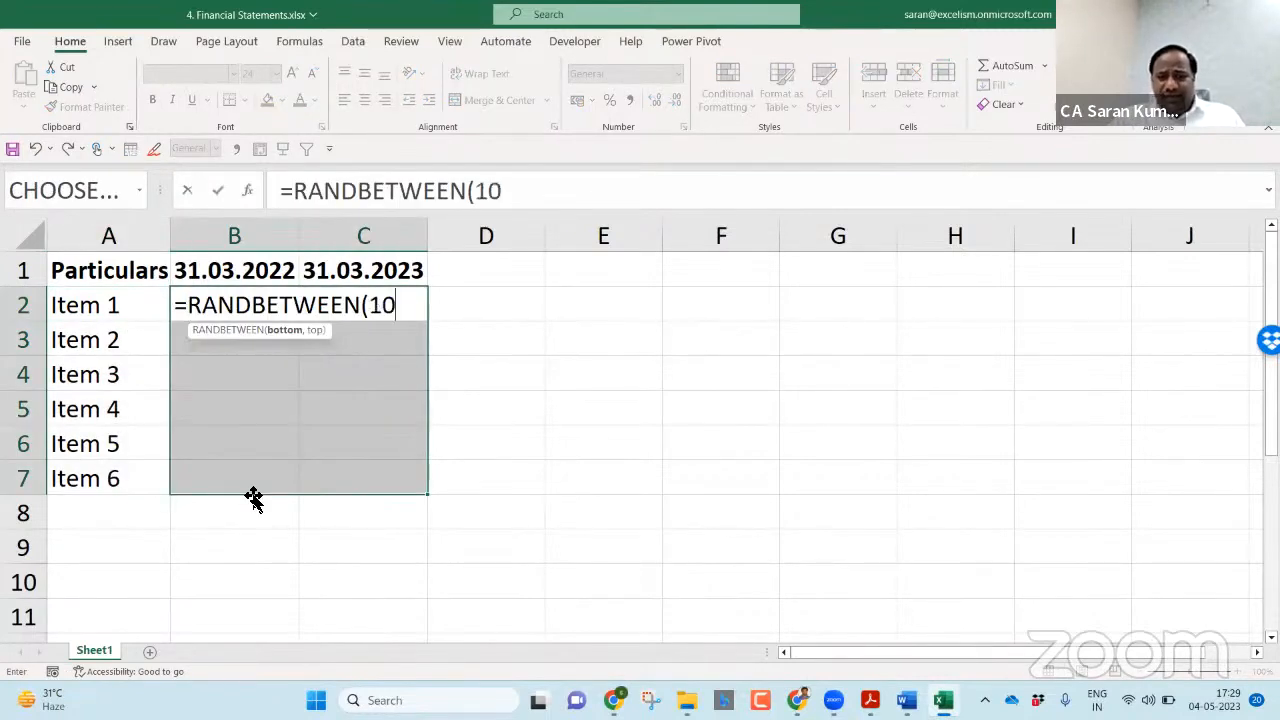
pyautogui.write(',100)')
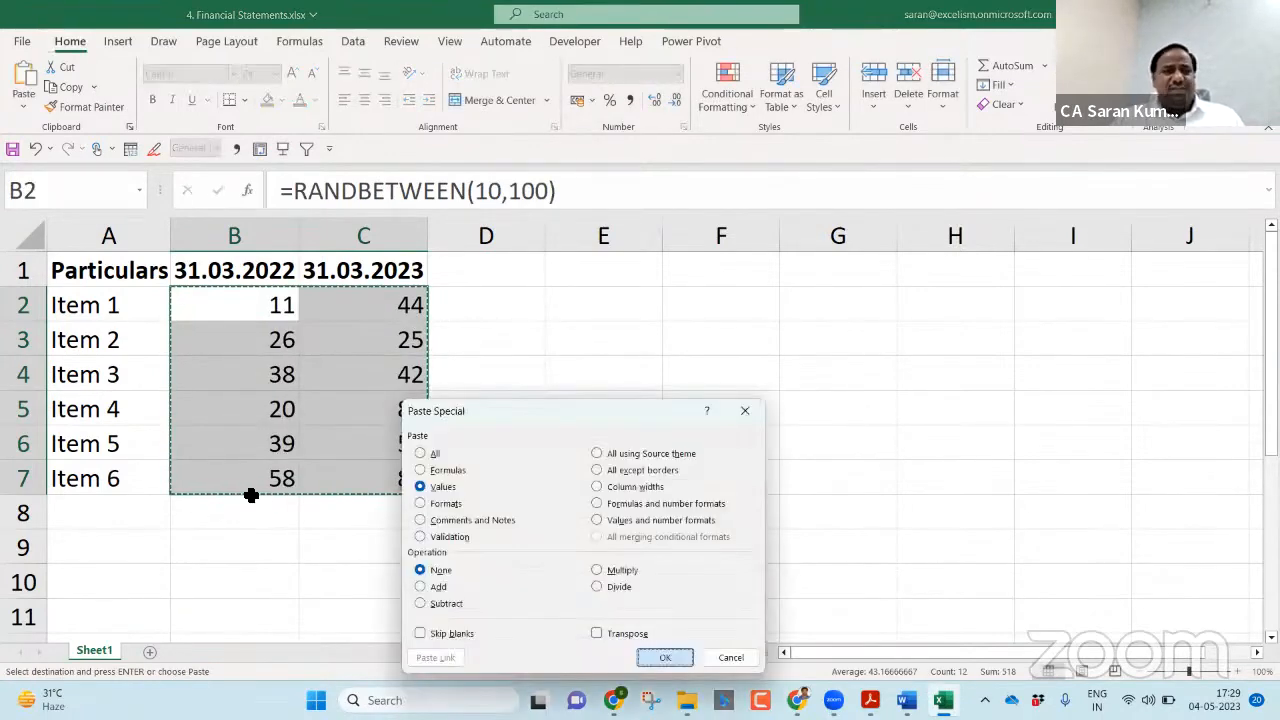
pyautogui.click(664, 656)
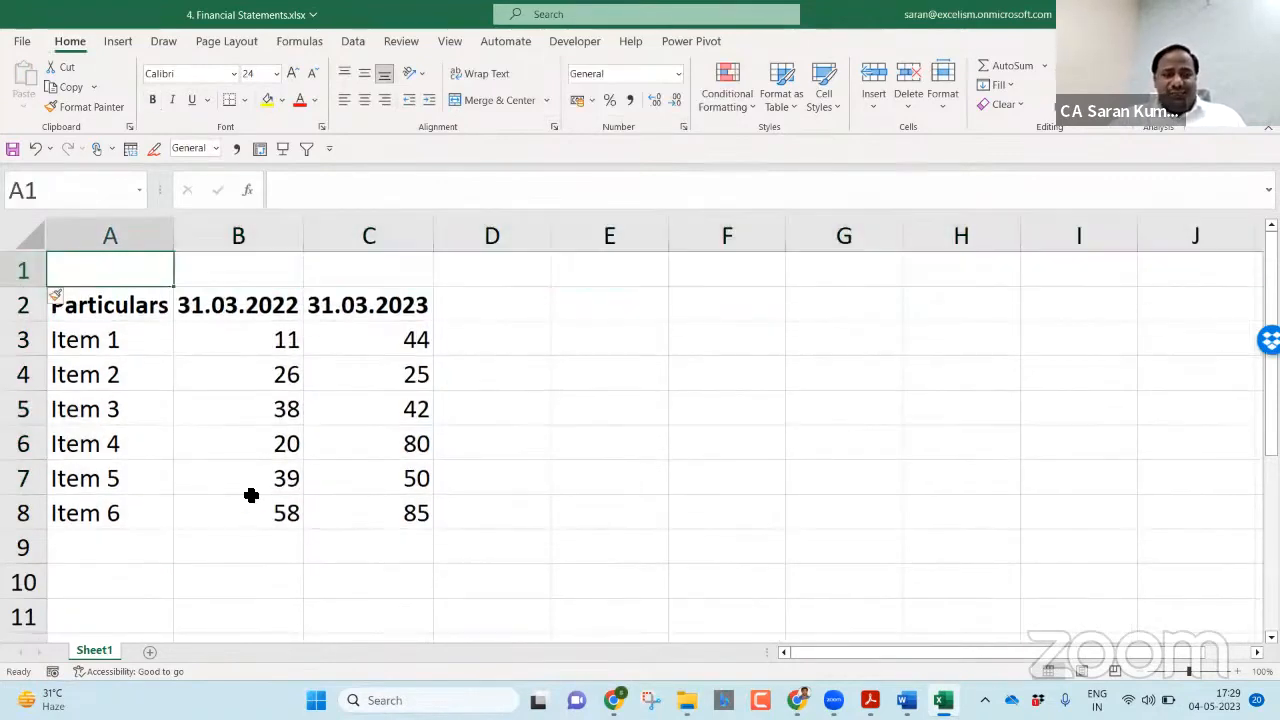
# Add the bold italic underlined title '2. Schedule 2- Related Party Transactions' above the table.
pyautogui.write('2. Sch')
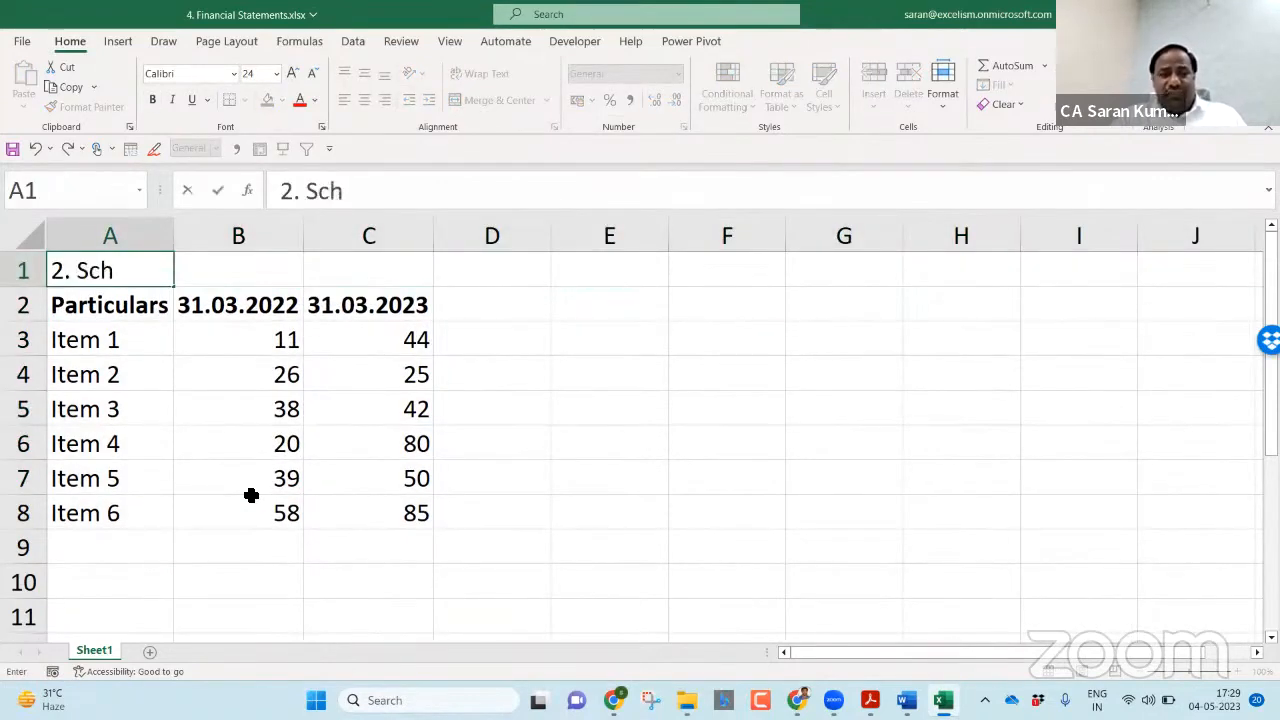
pyautogui.write('dule')
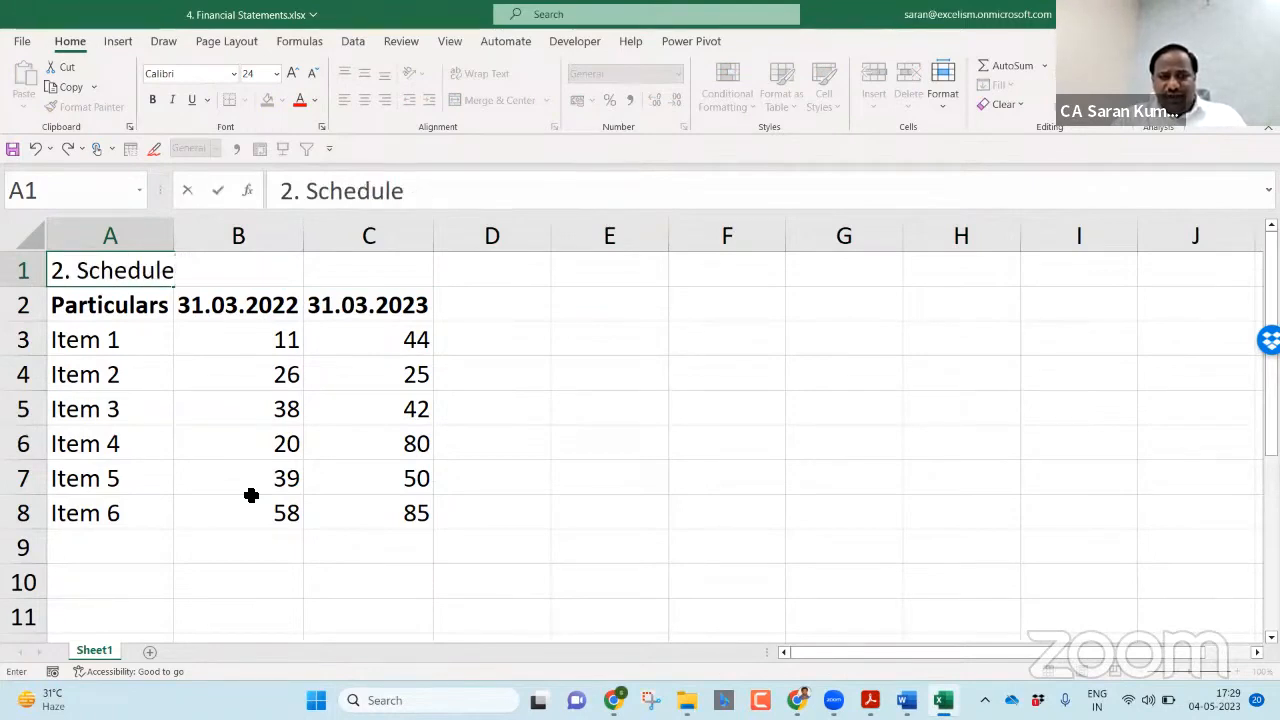
pyautogui.write('2- Related')
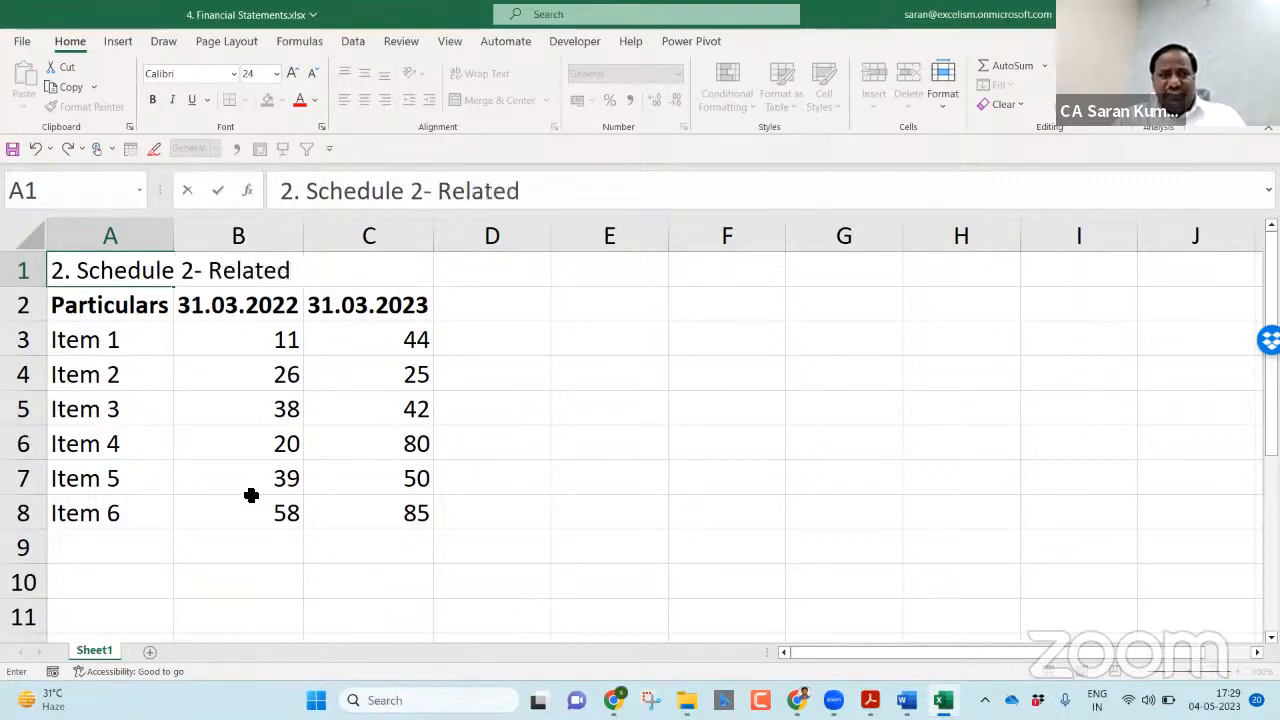
pyautogui.write('Party Tranactions')
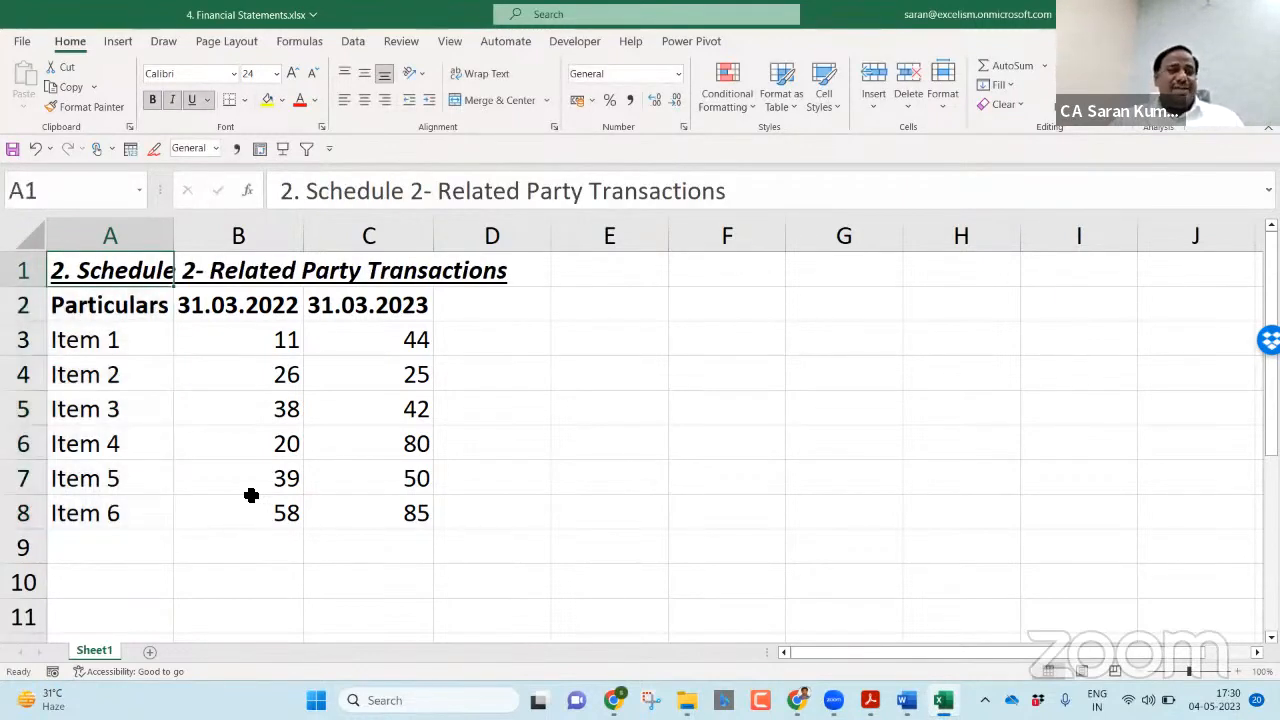
pyautogui.moveTo(108, 304); pyautogui.dragTo(108, 444)
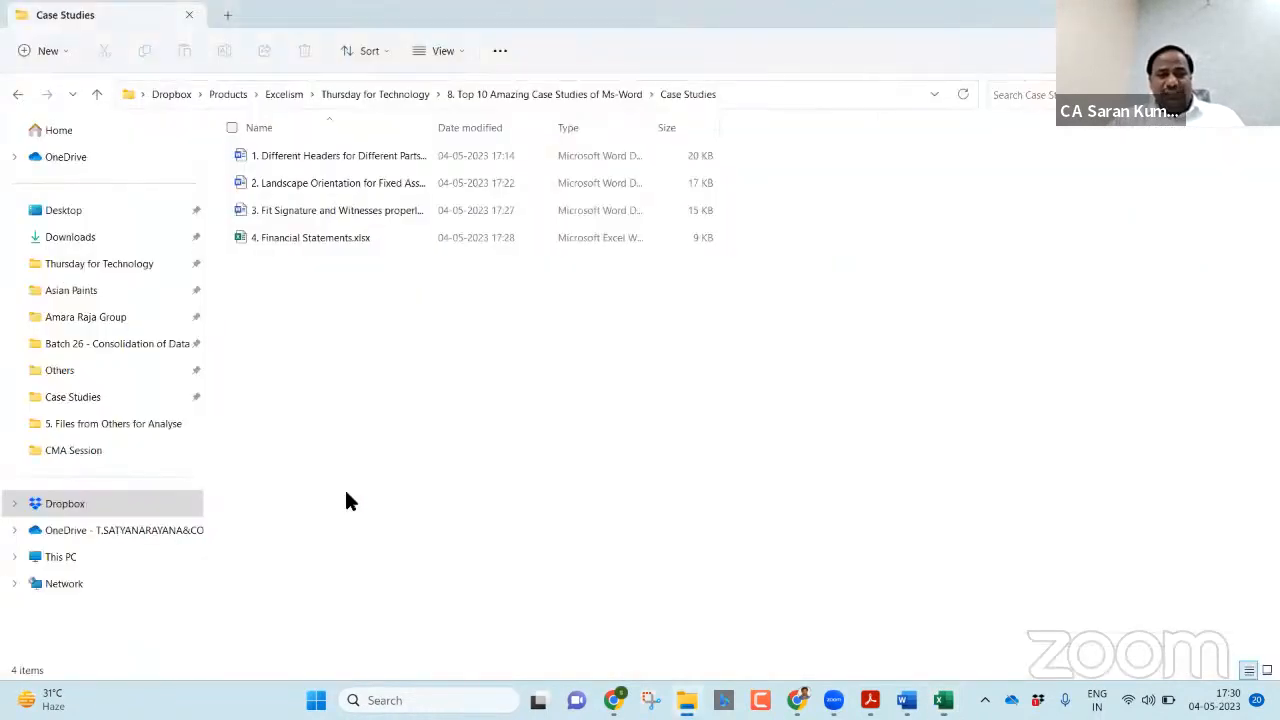
# Start a new blank Word document and copy the schedule range from the workbook.
pyautogui.write('word')
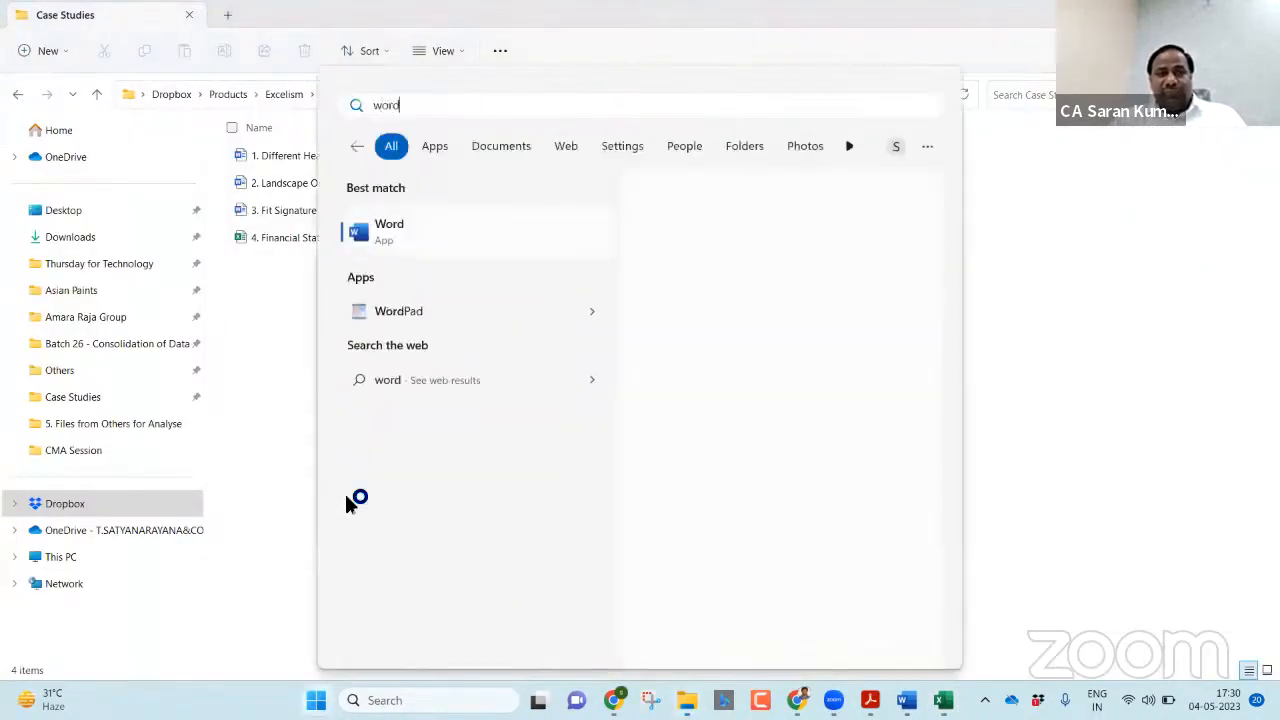
pyautogui.click(388, 230)
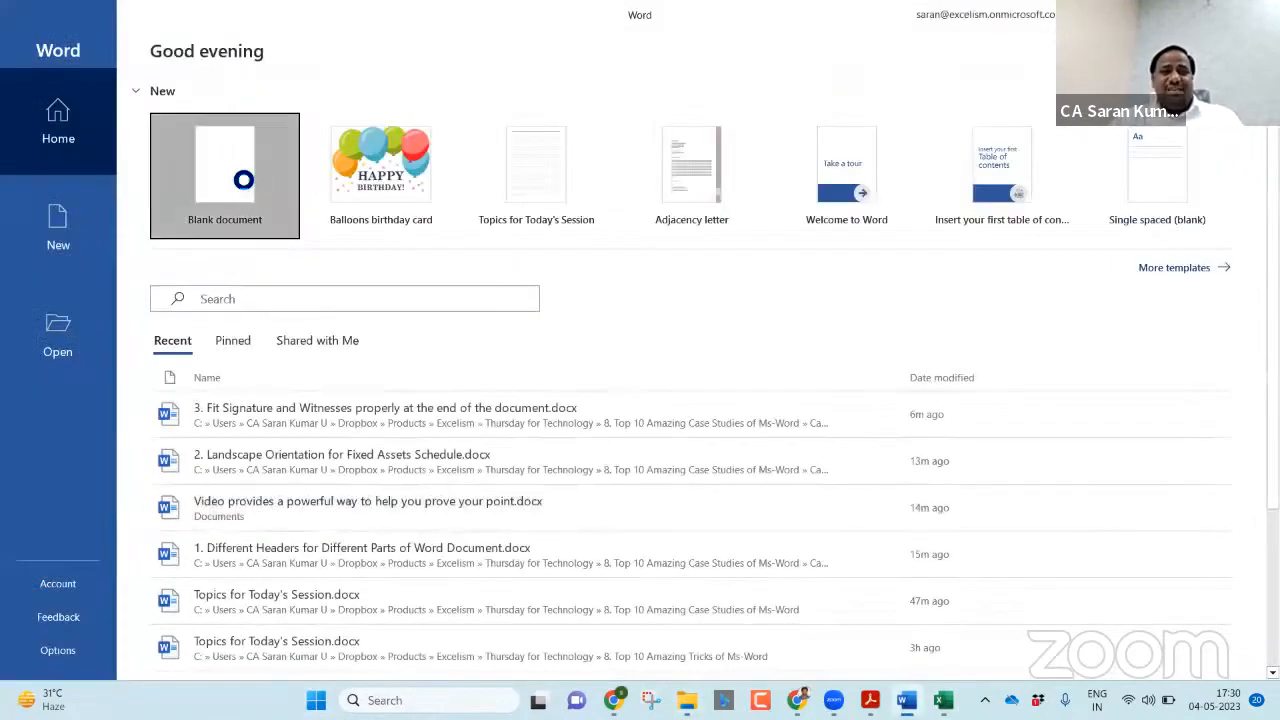
pyautogui.click(224, 176)
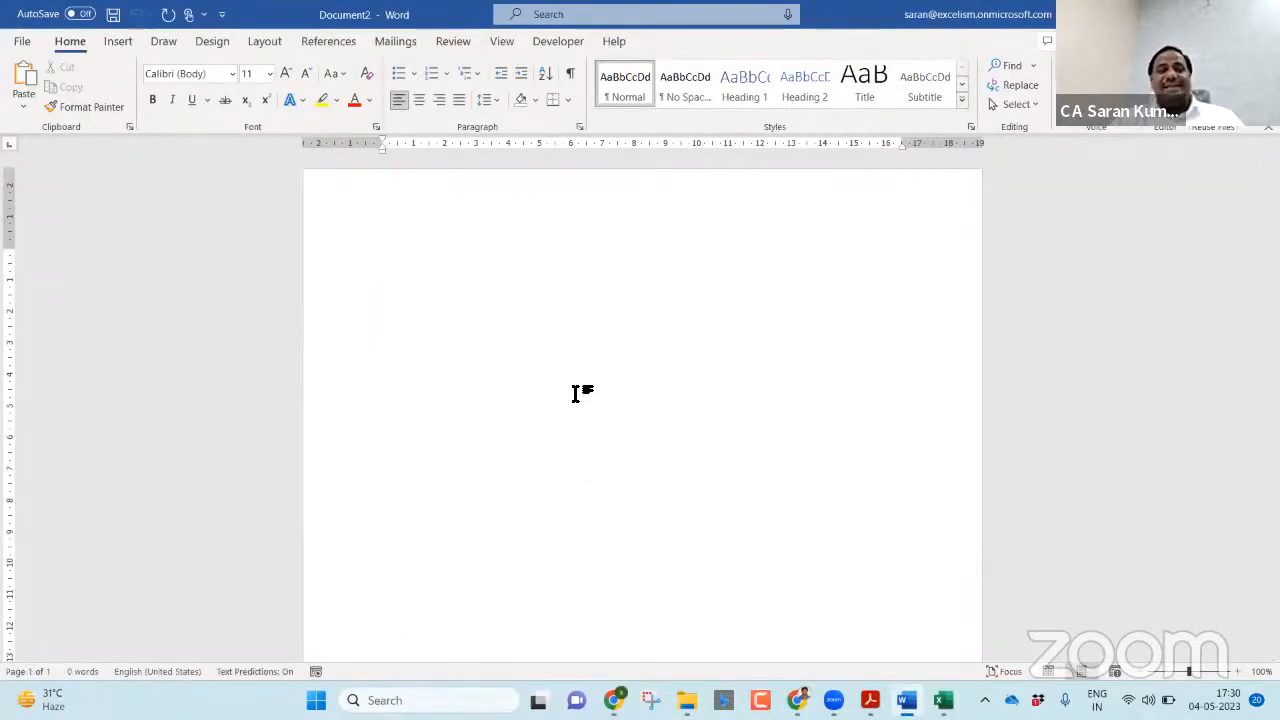
pyautogui.press('alt+tab')
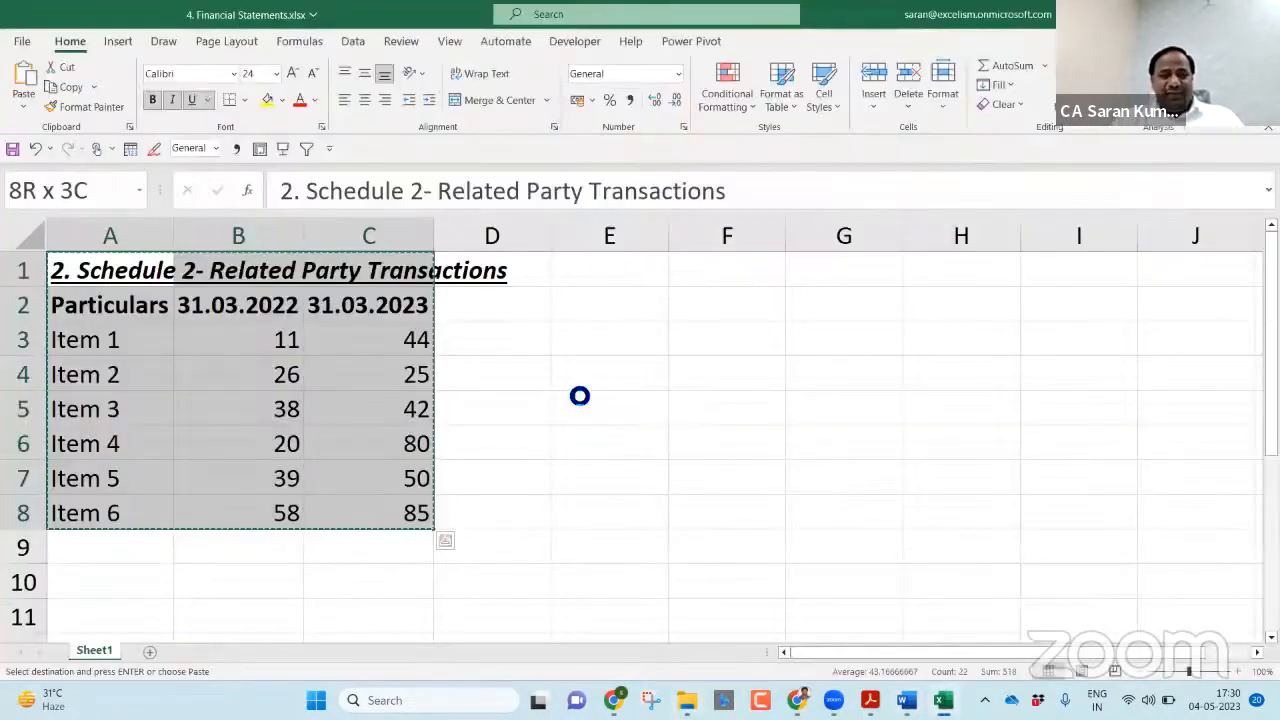
pyautogui.click(110, 270)
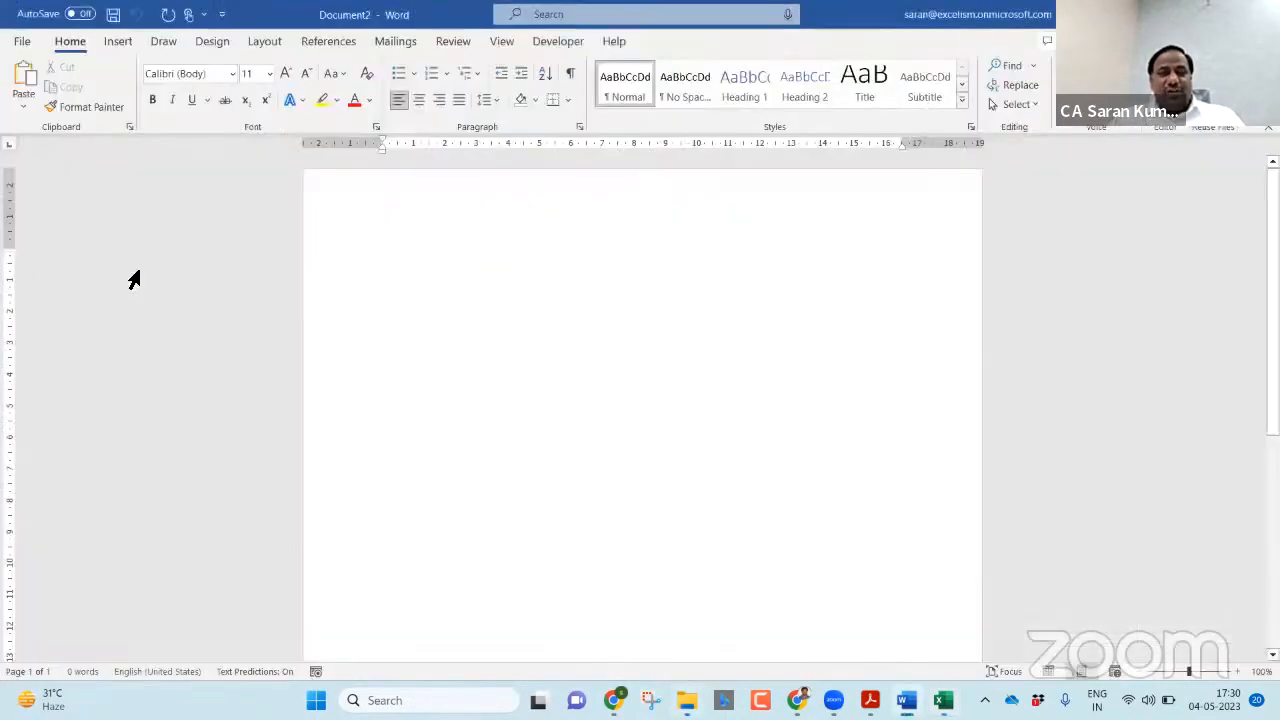
# Paste the related-party schedule into the Word document as an ordinary table.
pyautogui.press('ctrl+v')
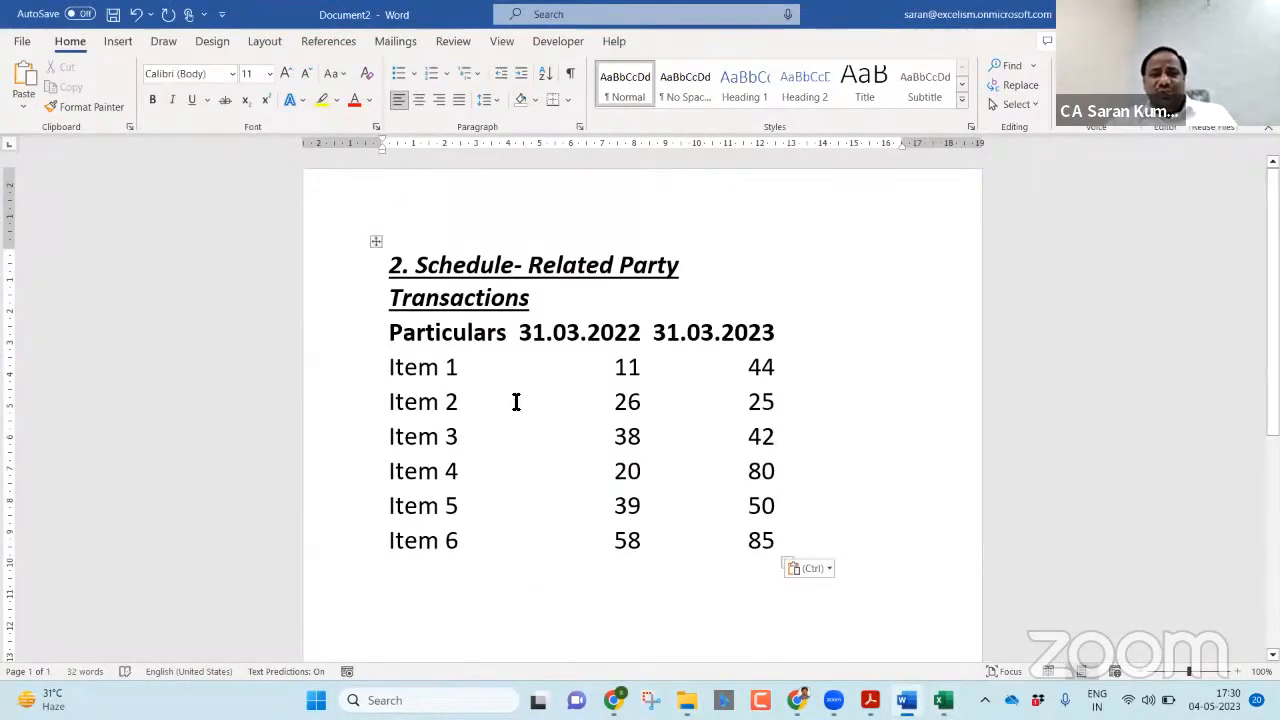
pyautogui.click(376, 242)
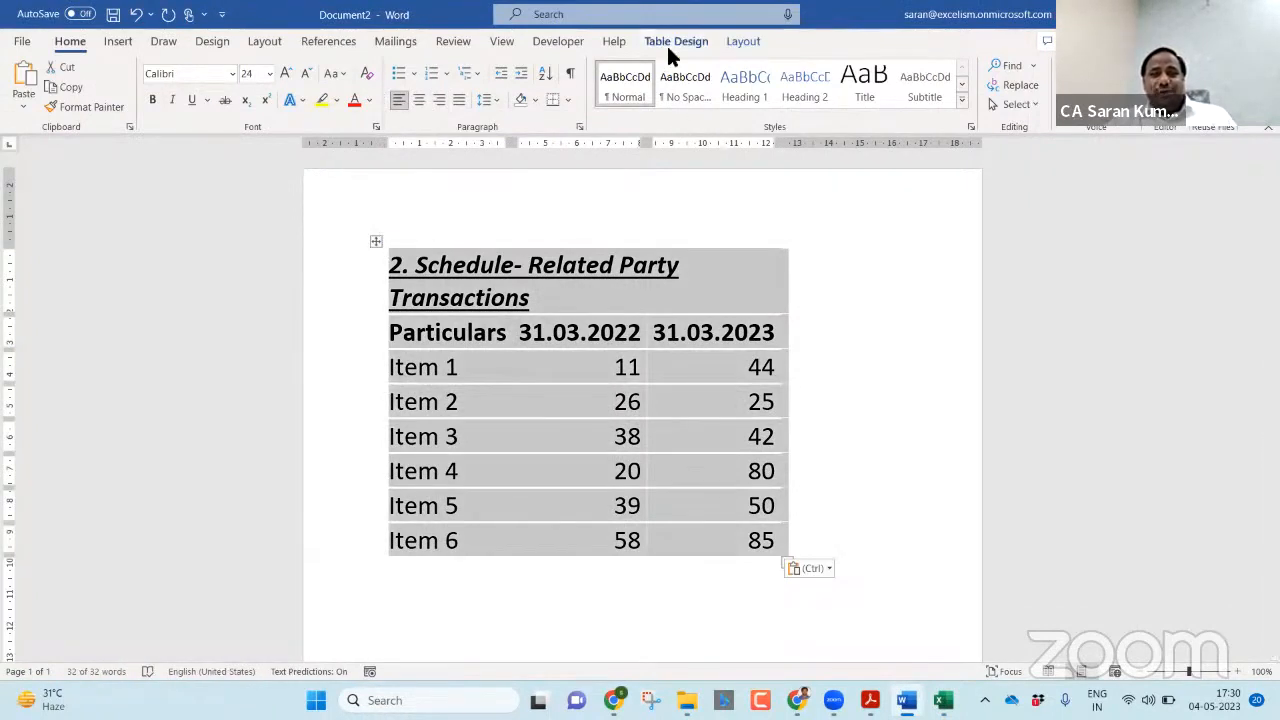
pyautogui.click(744, 40)
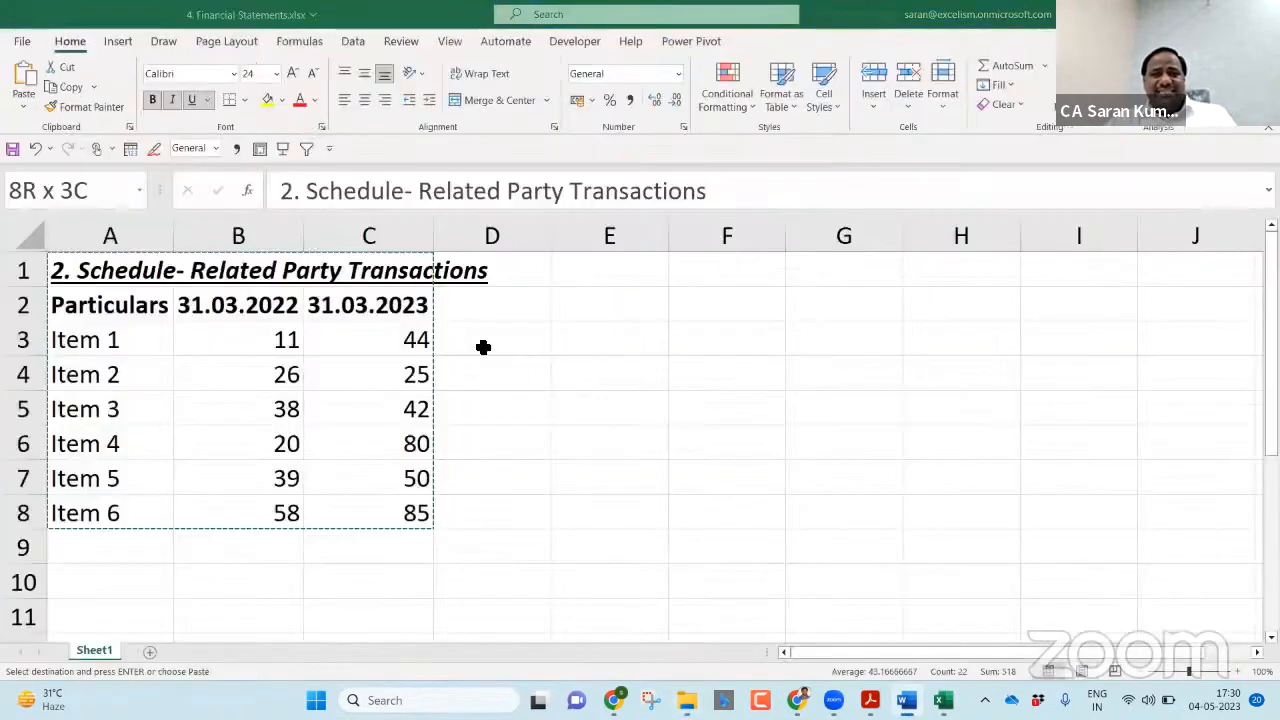
pyautogui.click(368, 340)
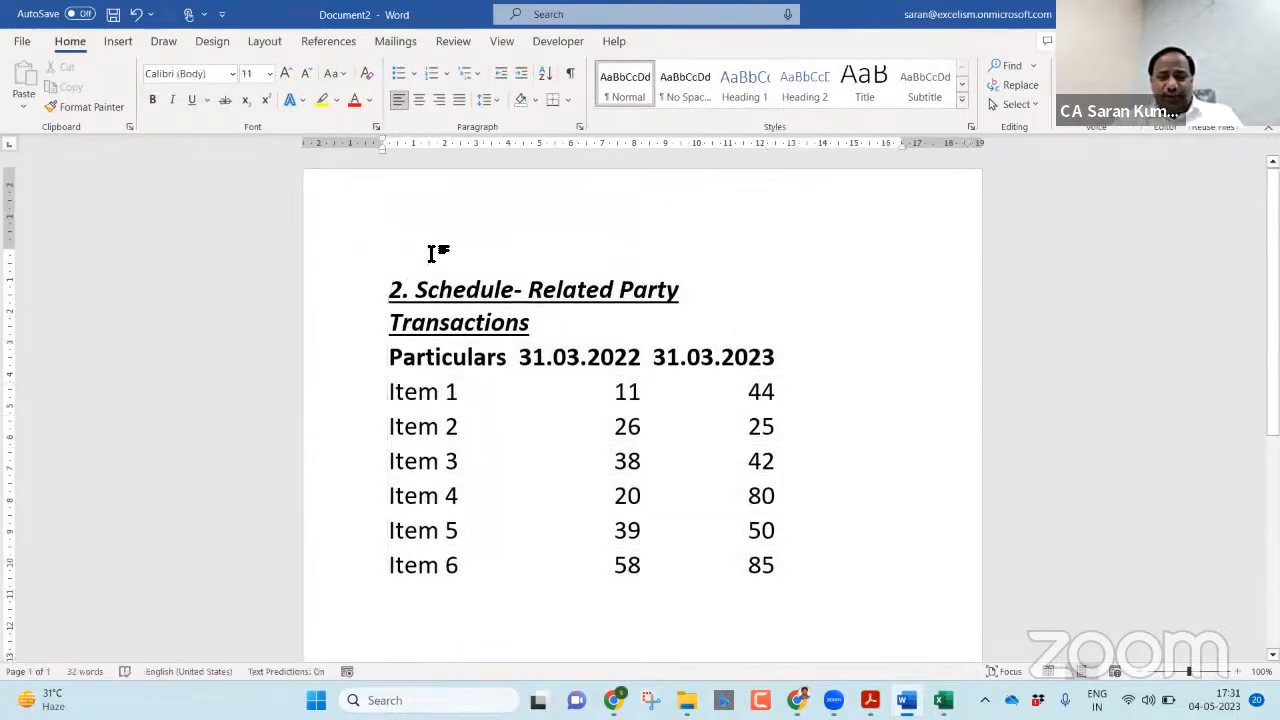
# Paste the schedule again, leave a blank line below it and switch to the workbook.
pyautogui.press('ctrl+v')
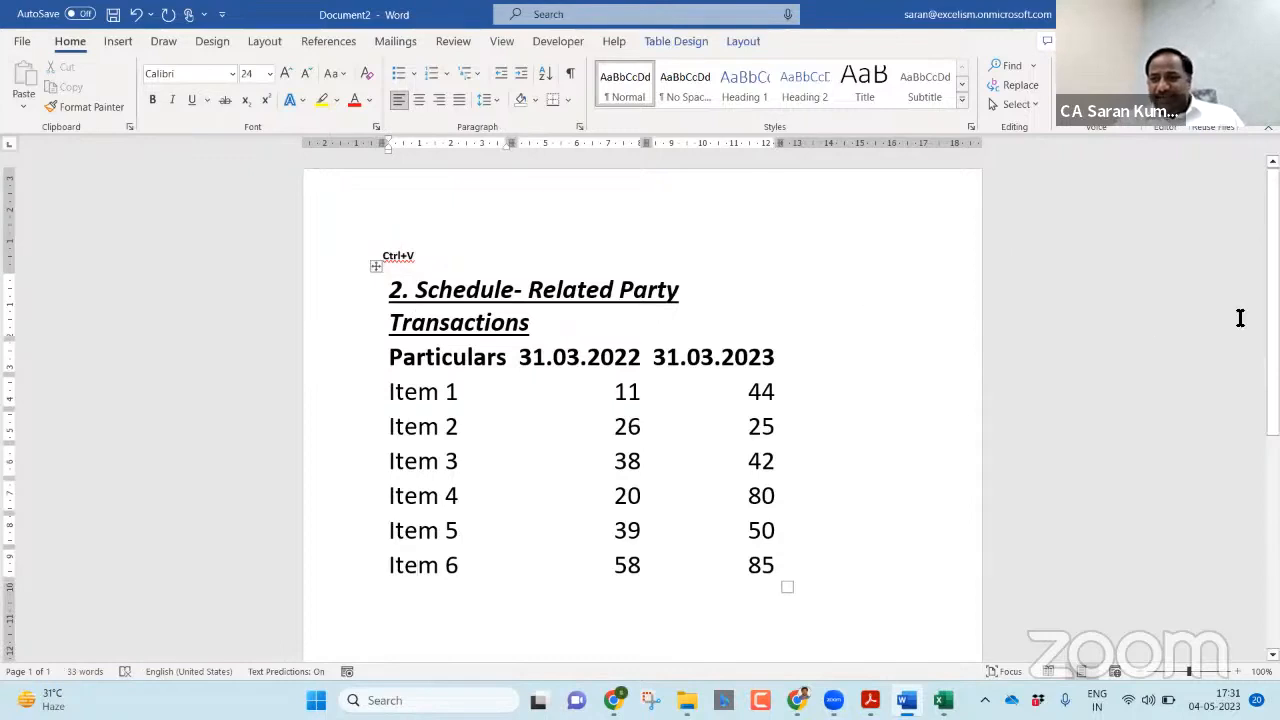
pyautogui.scroll(-3)
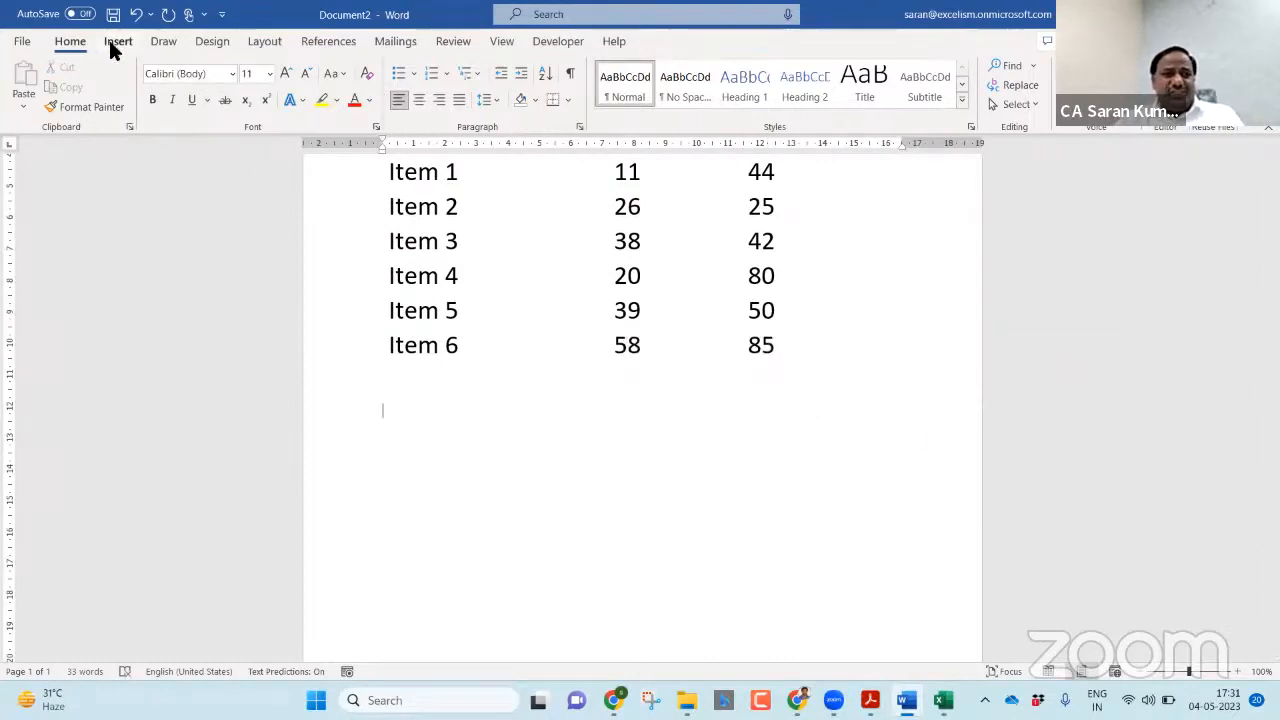
pyautogui.click(942, 700)
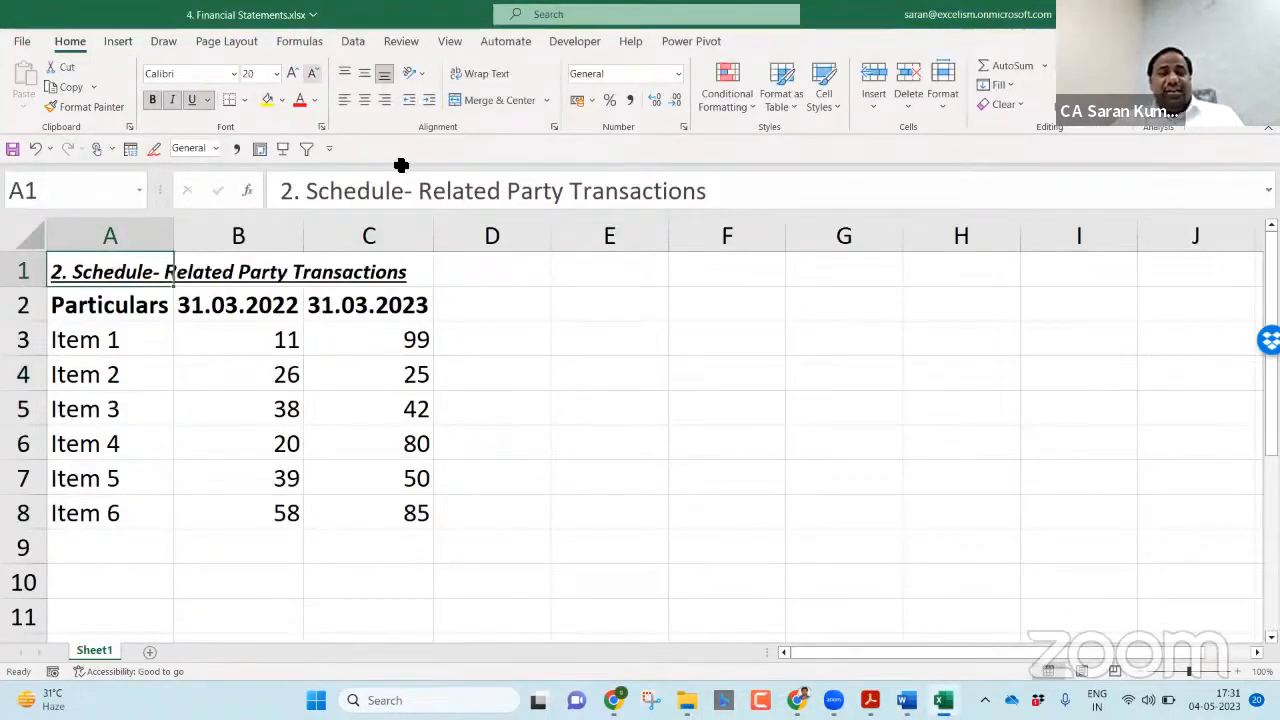
# Paste A1:C8 into Word as an embedded Excel Worksheet Object and edit Item 1's 31.03.2023 figure.
pyautogui.moveTo(110, 272); pyautogui.dragTo(368, 374)
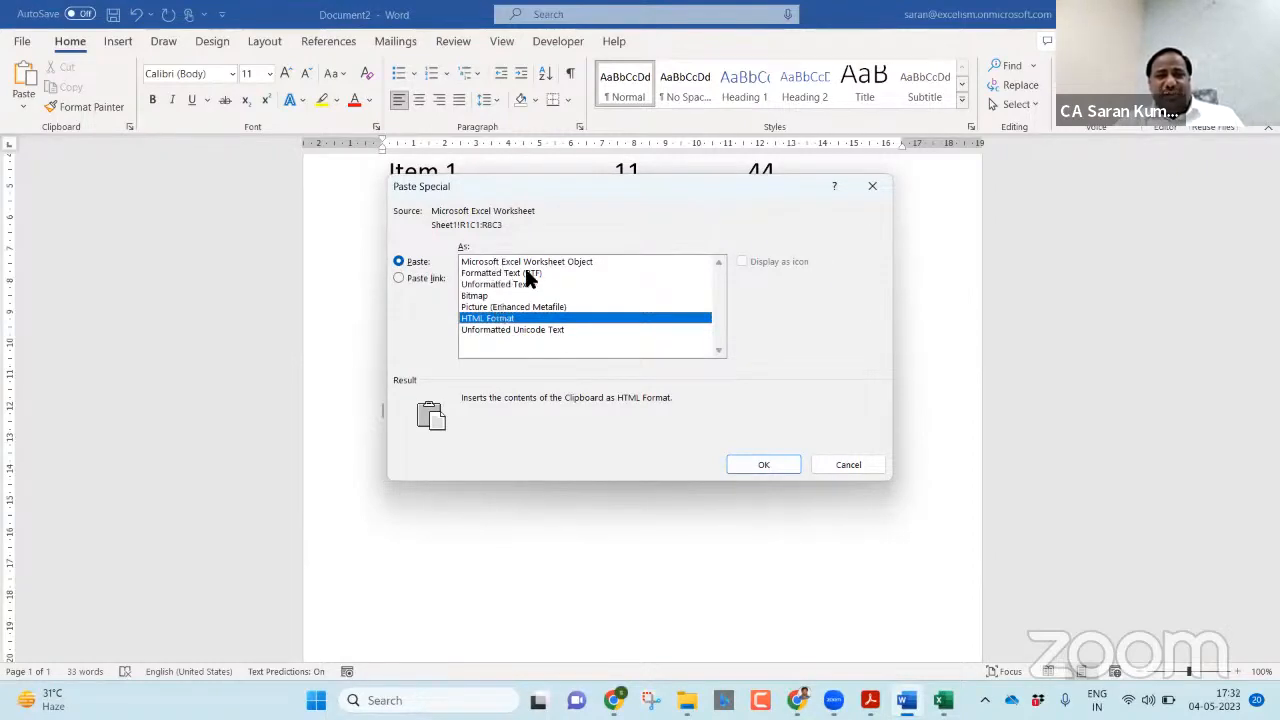
pyautogui.click(764, 464)
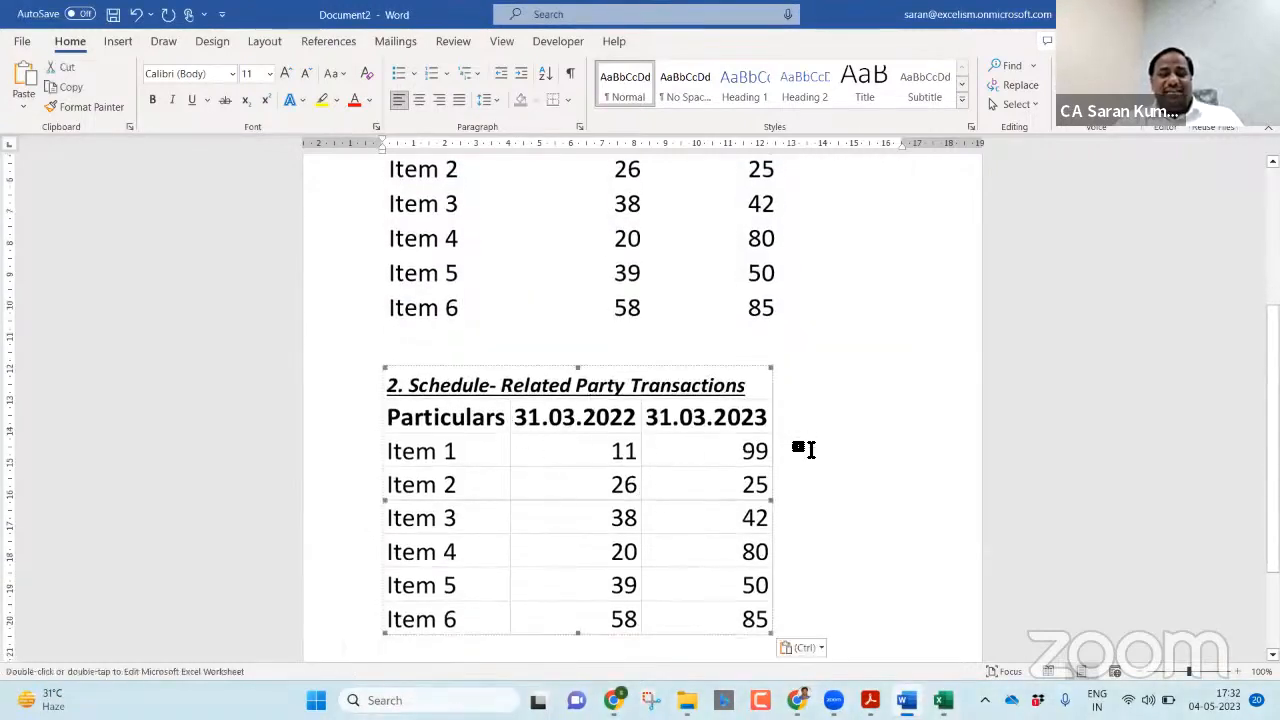
pyautogui.click(940, 700)
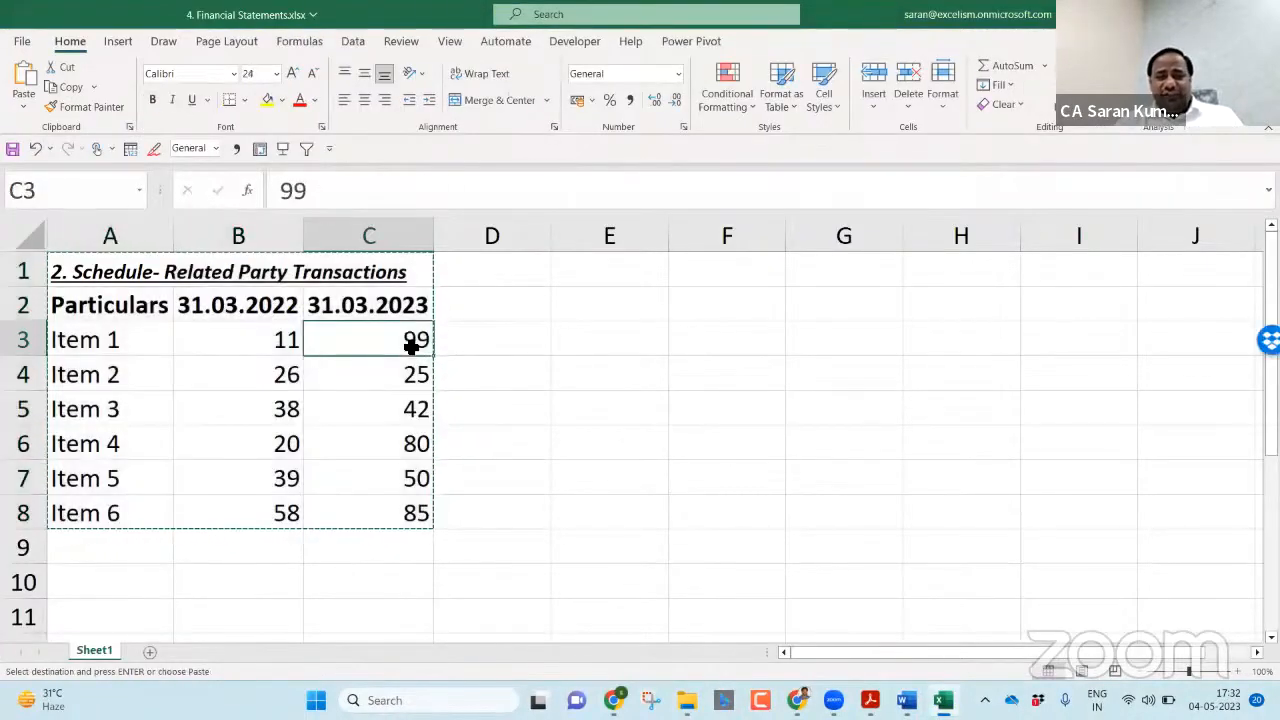
pyautogui.write('0')
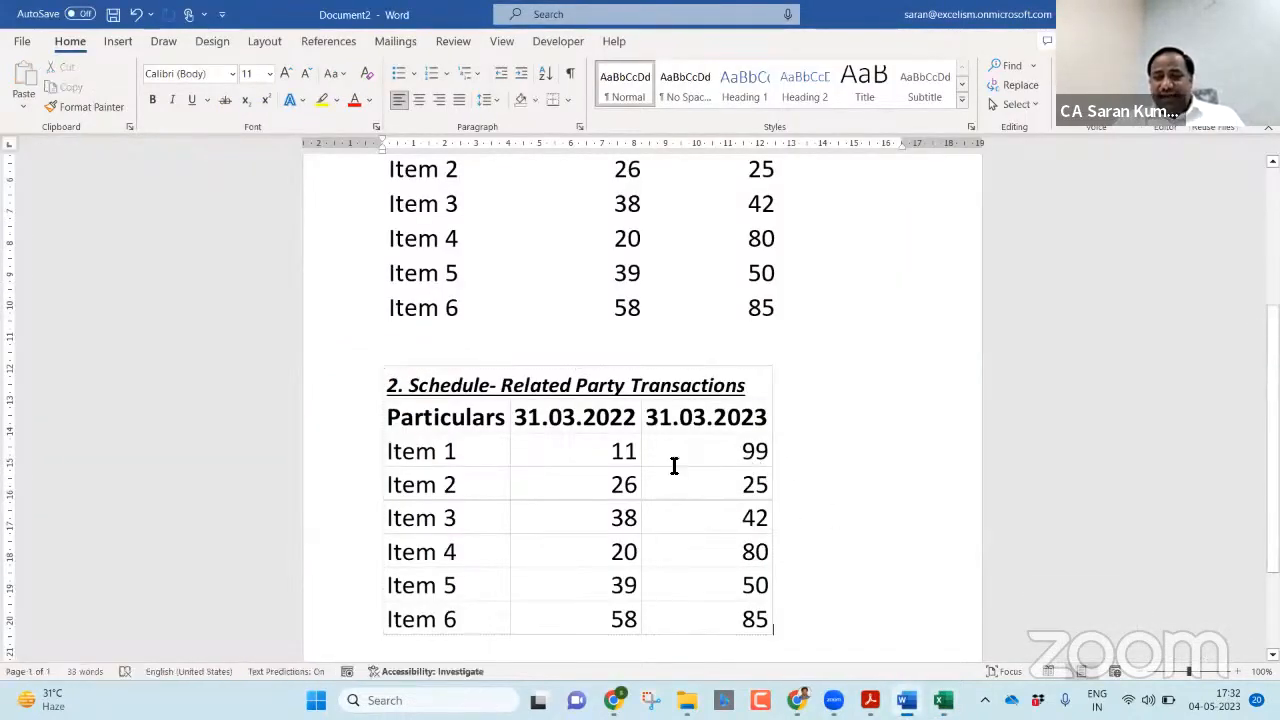
# Paste the schedule once more via Paste Special as a live link to the workbook.
pyautogui.scroll(-3)
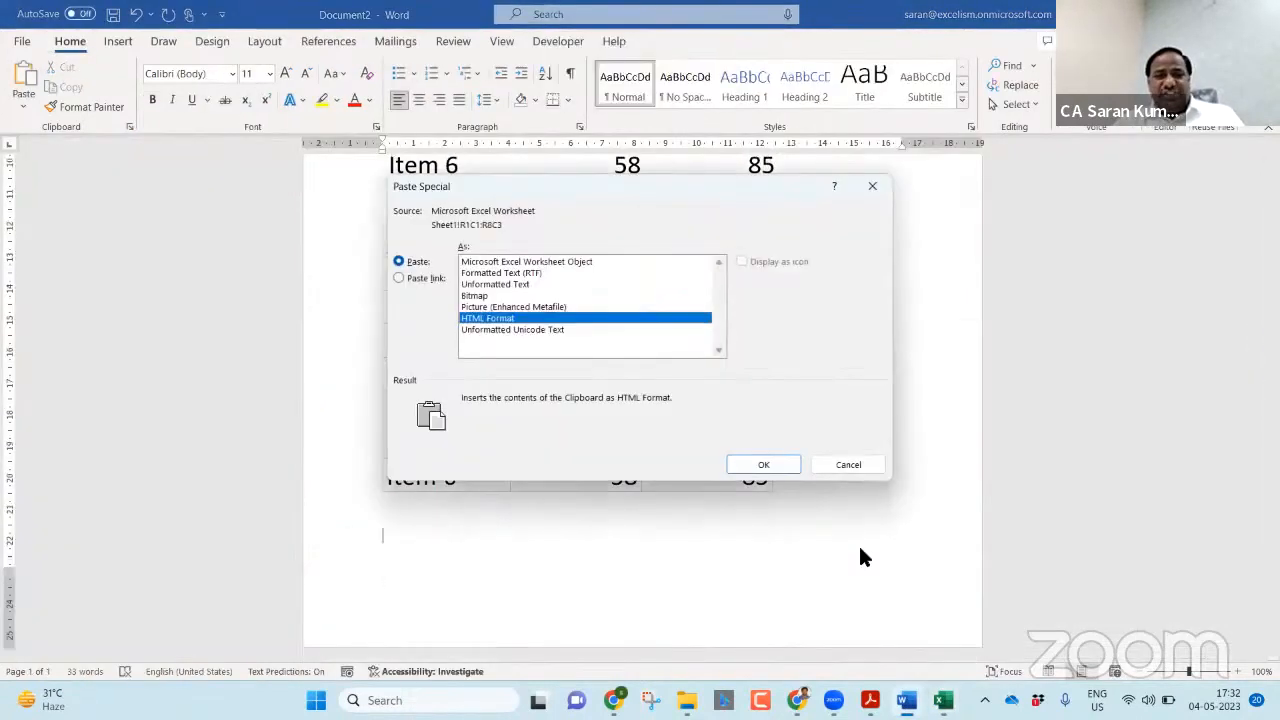
pyautogui.moveTo(510, 266)
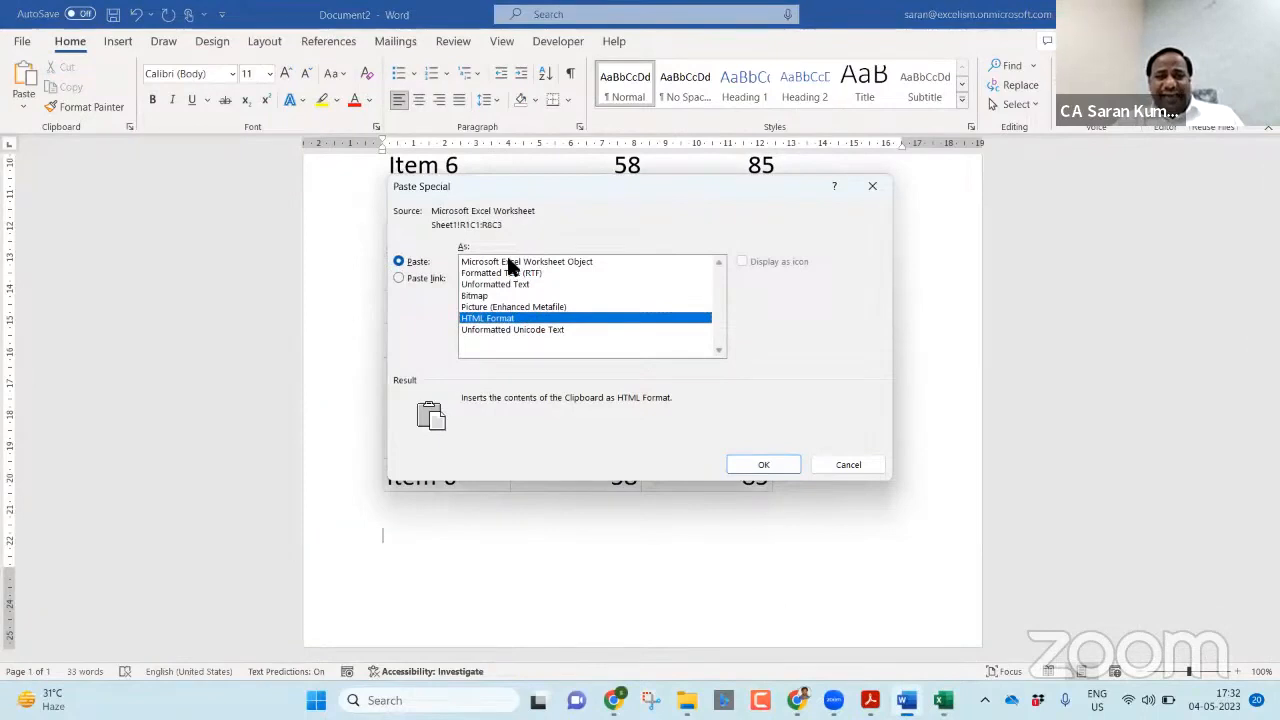
pyautogui.moveTo(516, 264)
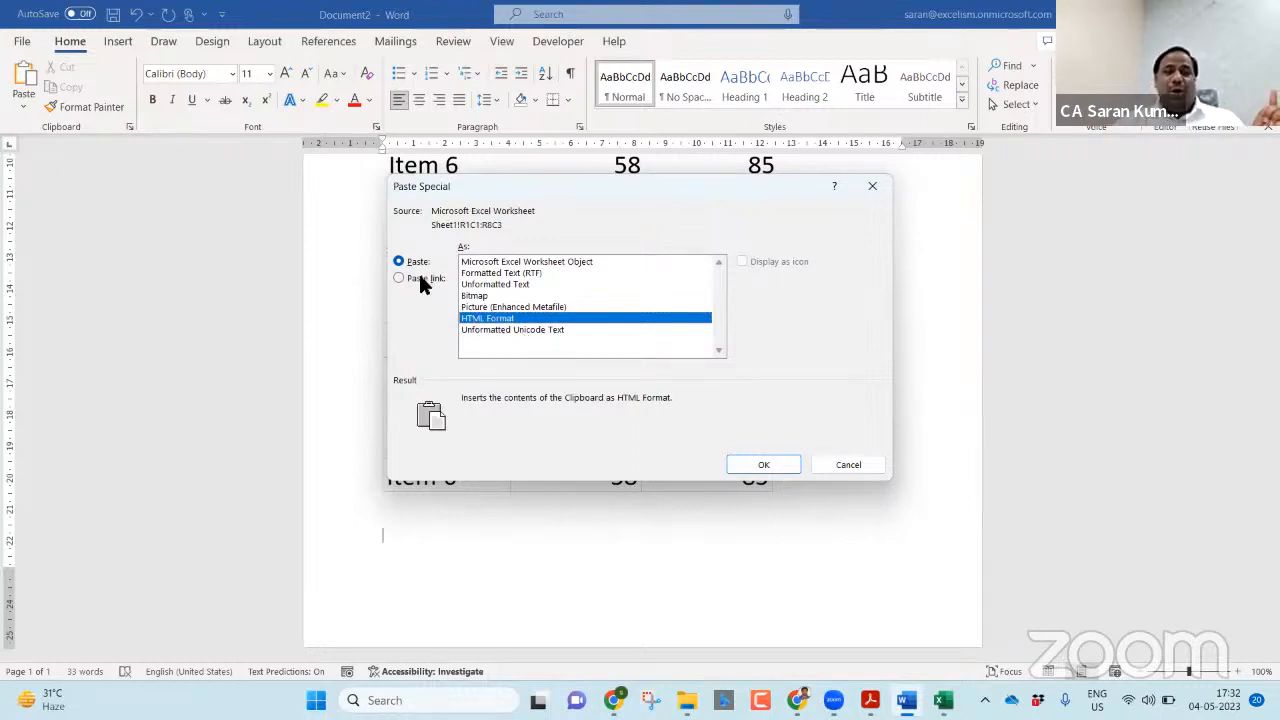
pyautogui.click(400, 276)
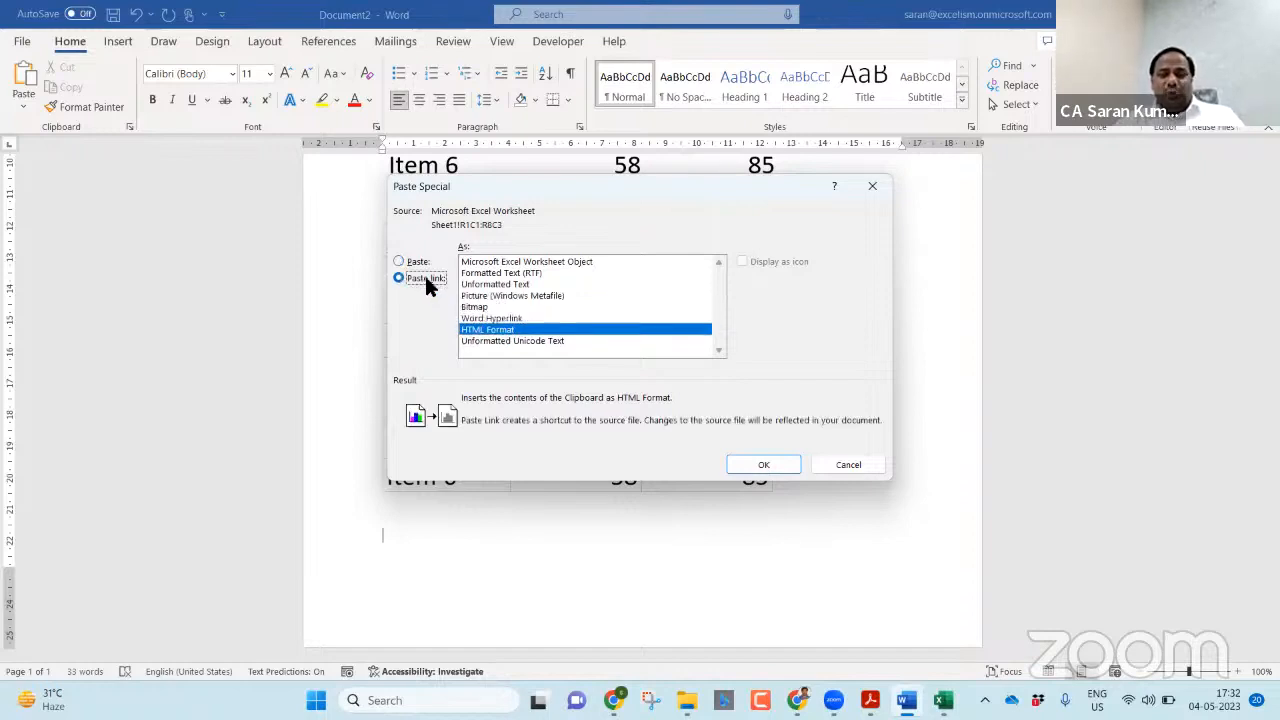
pyautogui.click(764, 464)
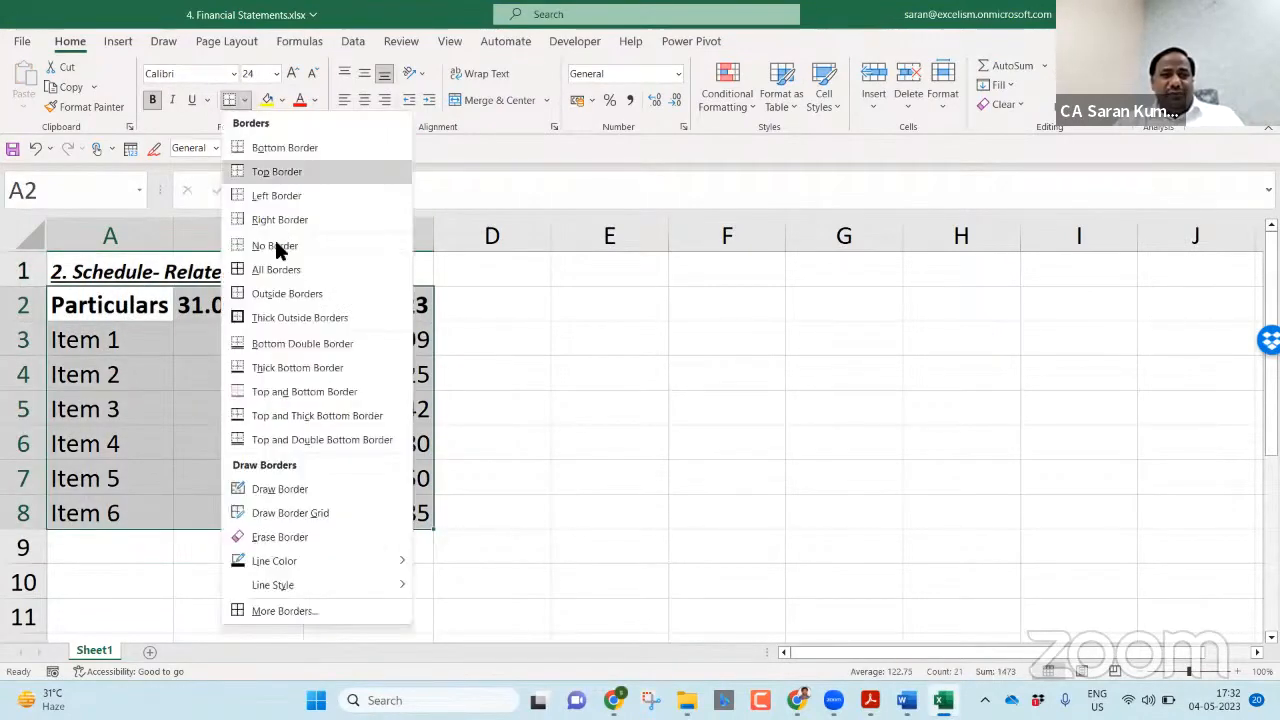
# Apply All Borders to the schedule and refill B3:C8 with =RANDBETWEEN(10,100).
pyautogui.click(368, 408)
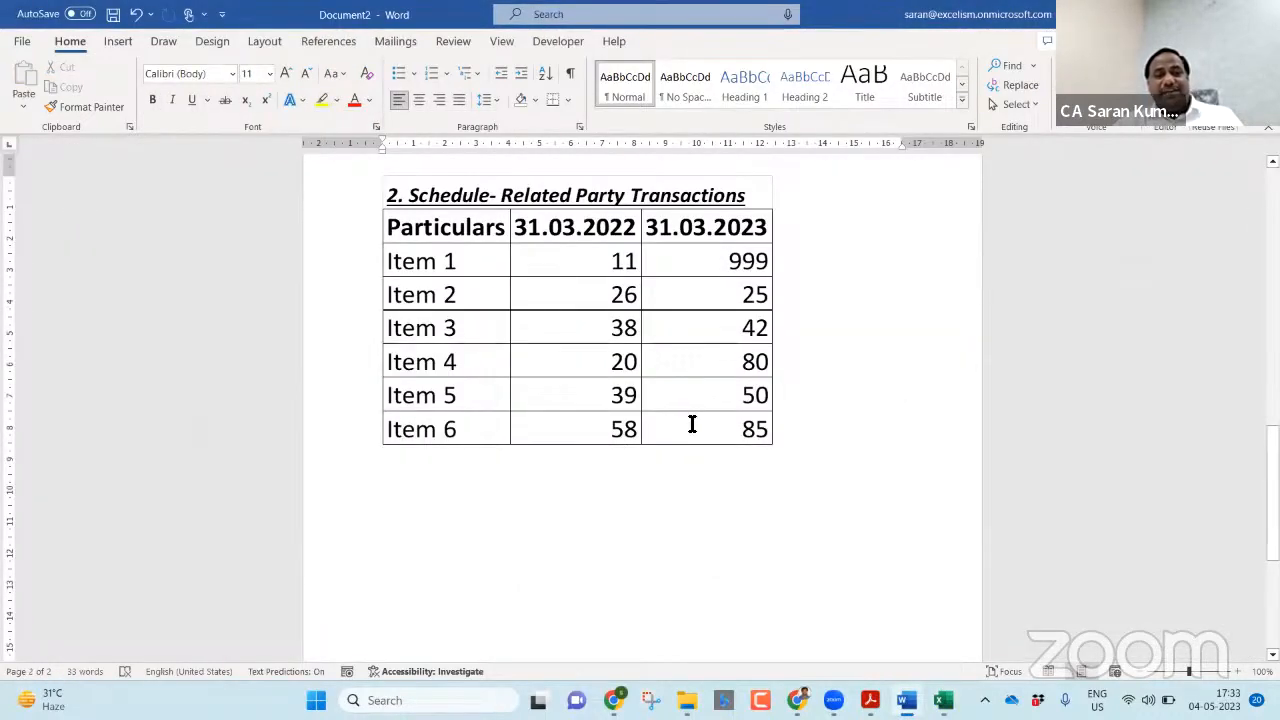
pyautogui.click(940, 700)
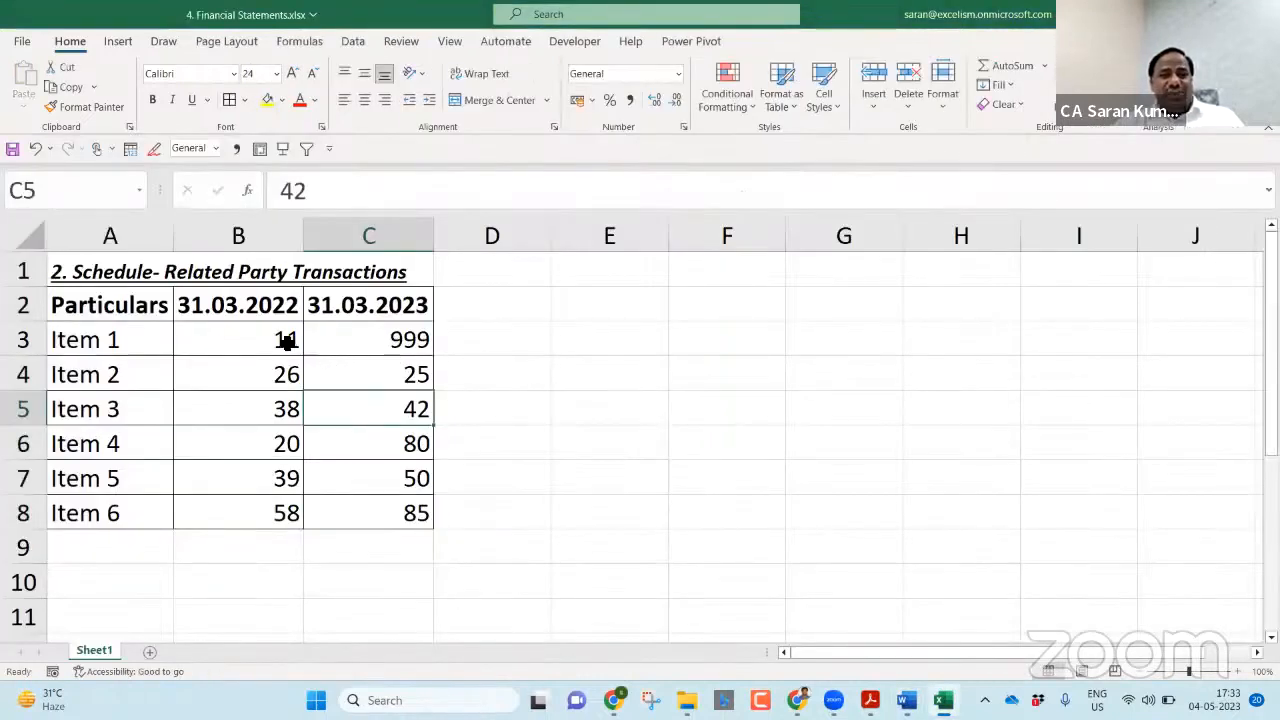
pyautogui.write('=ra')
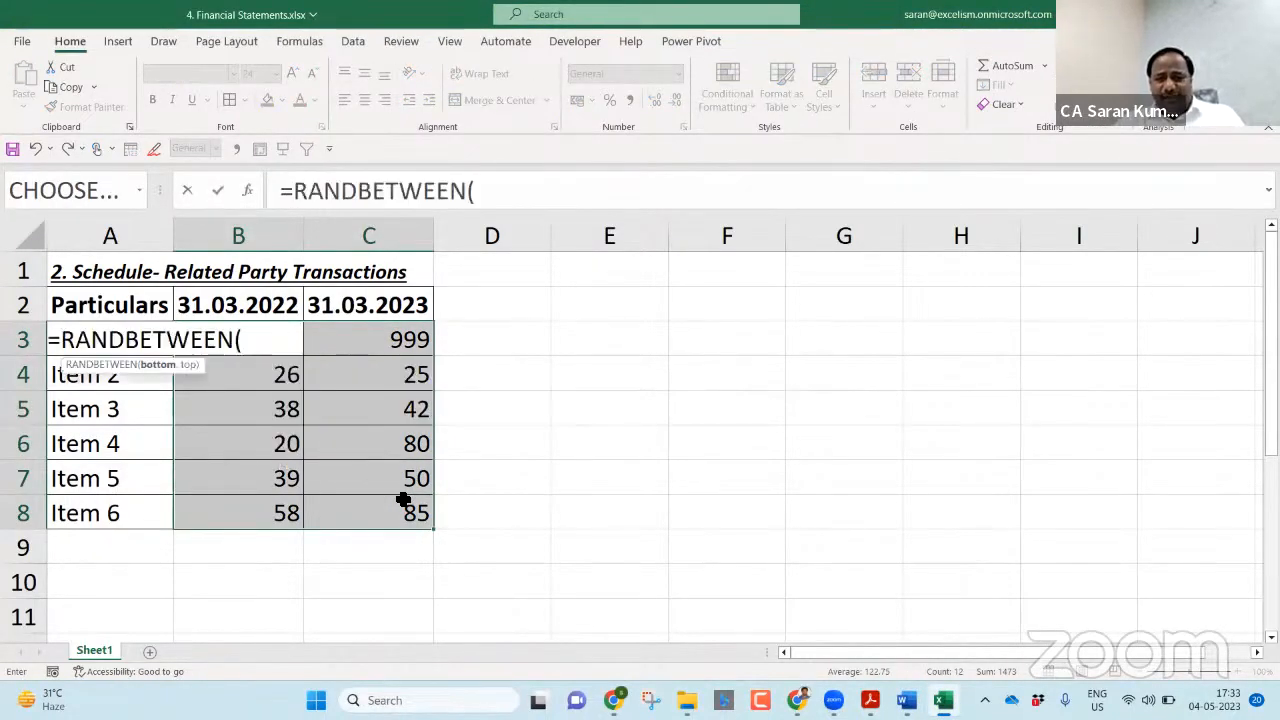
pyautogui.write('10,100)')
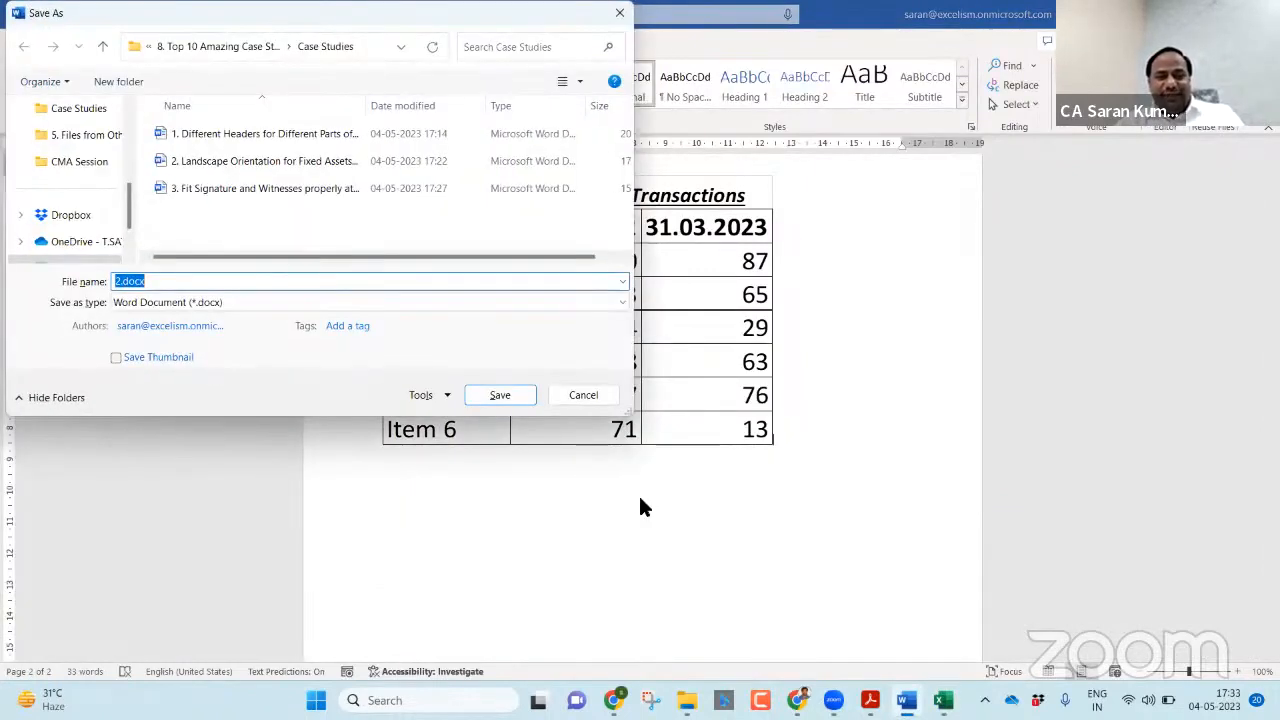
# Save the document as '4. Link Excel Financial Statements to Word Documents'.
pyautogui.write('4. Financial Statements.x')
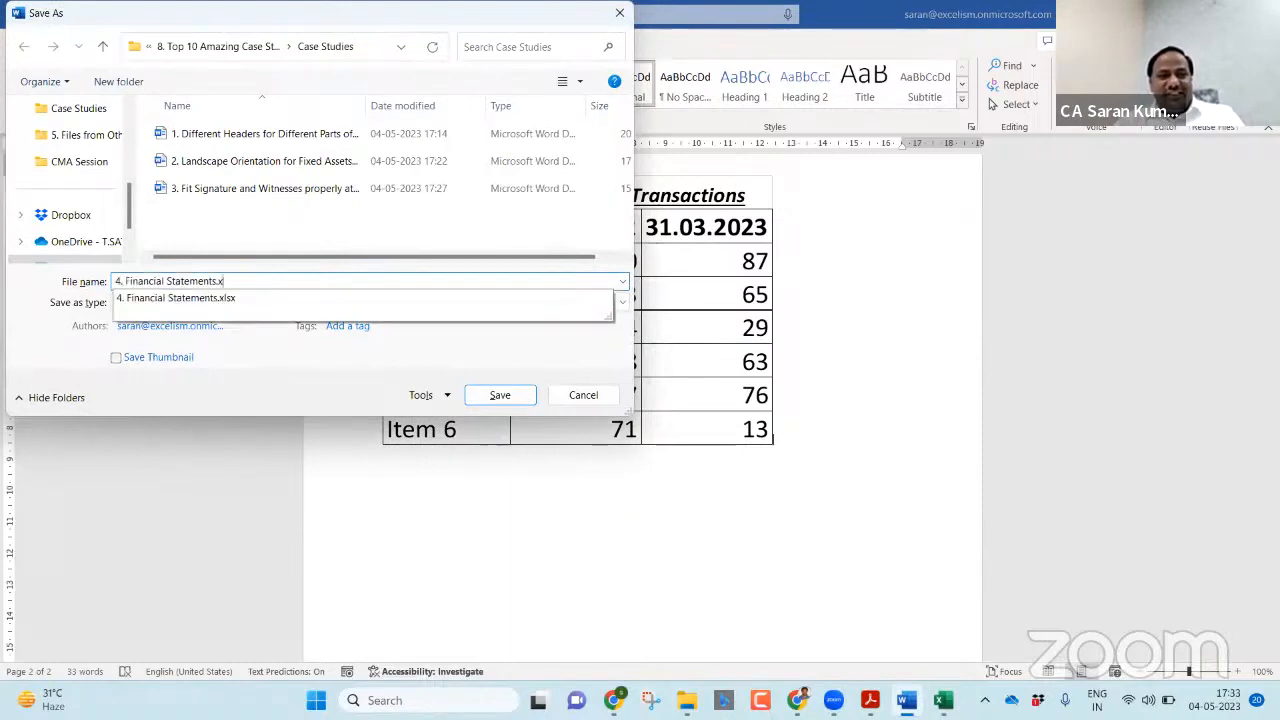
pyautogui.press('BackSpace')
pyautogui.write('4. Link')
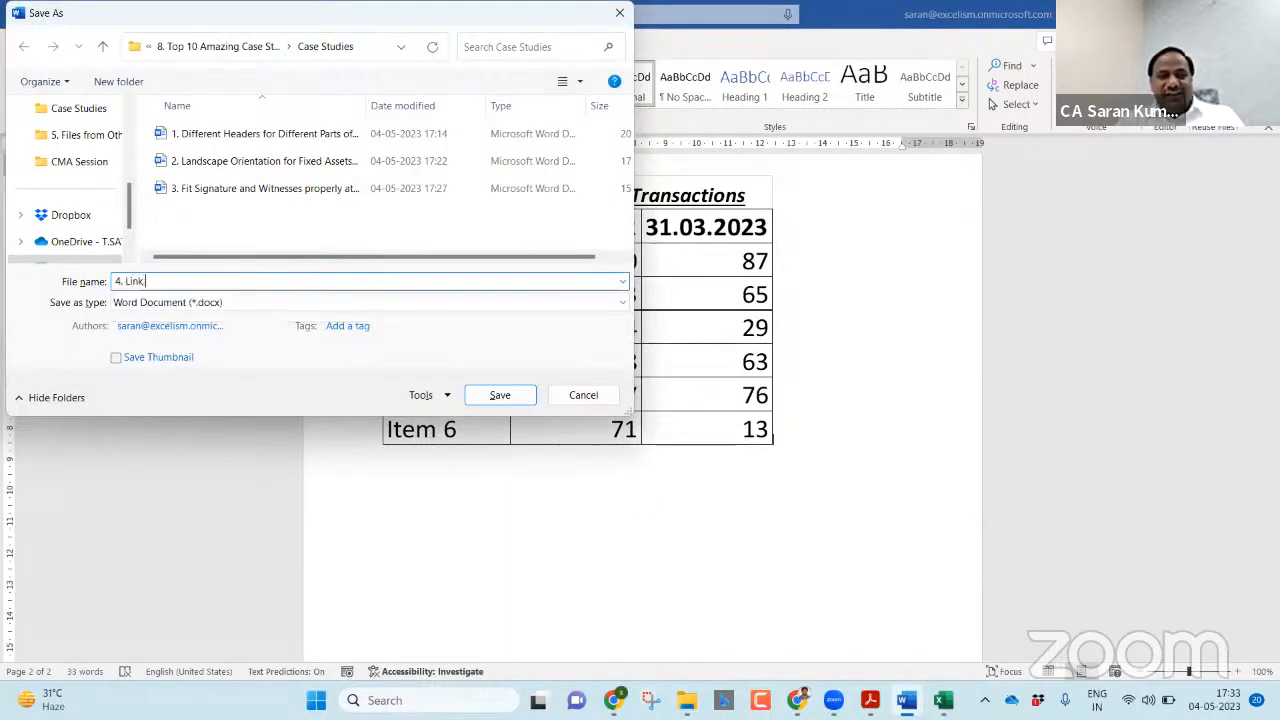
pyautogui.write('Excel Financial Statements to Wor')
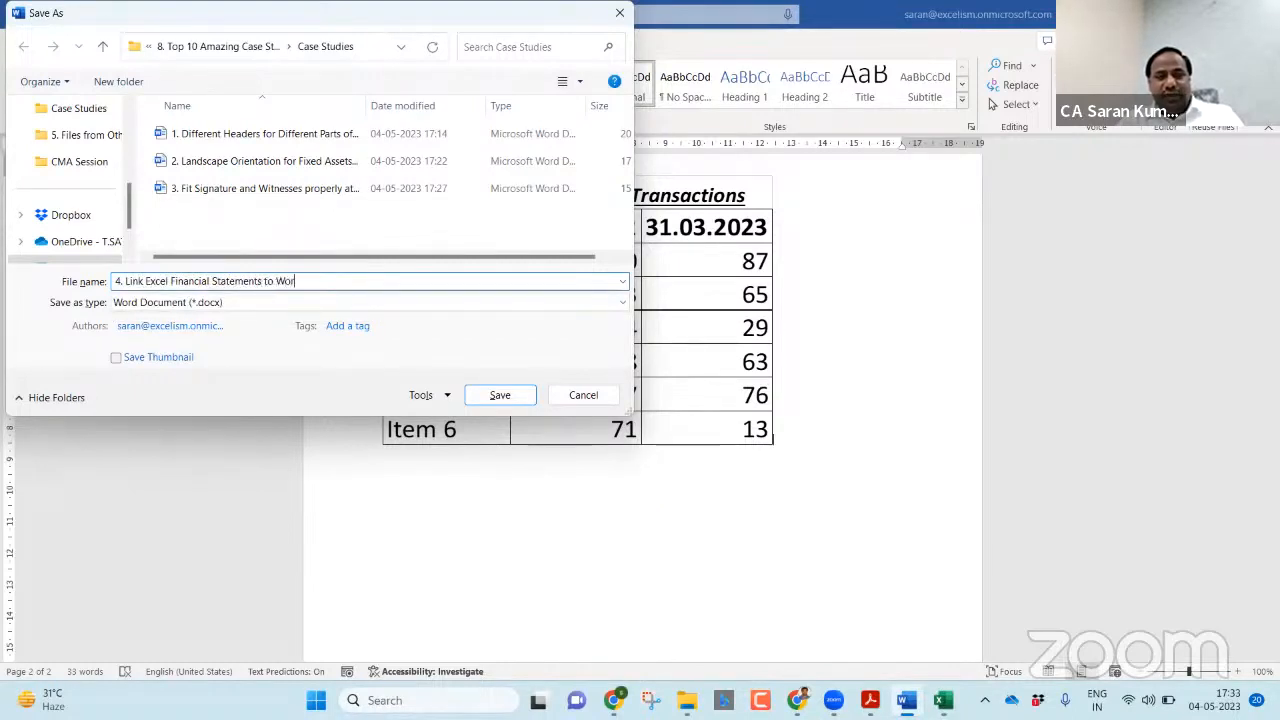
pyautogui.write('d Documents')
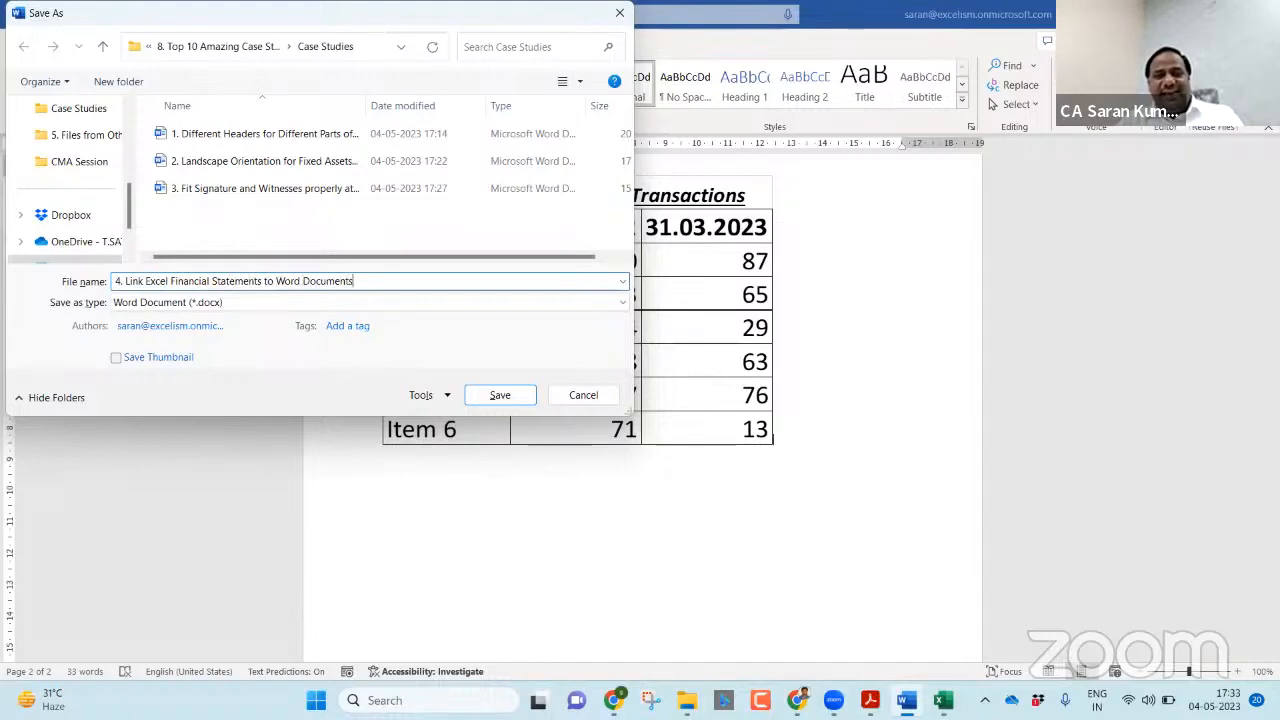
pyautogui.click(500, 394)
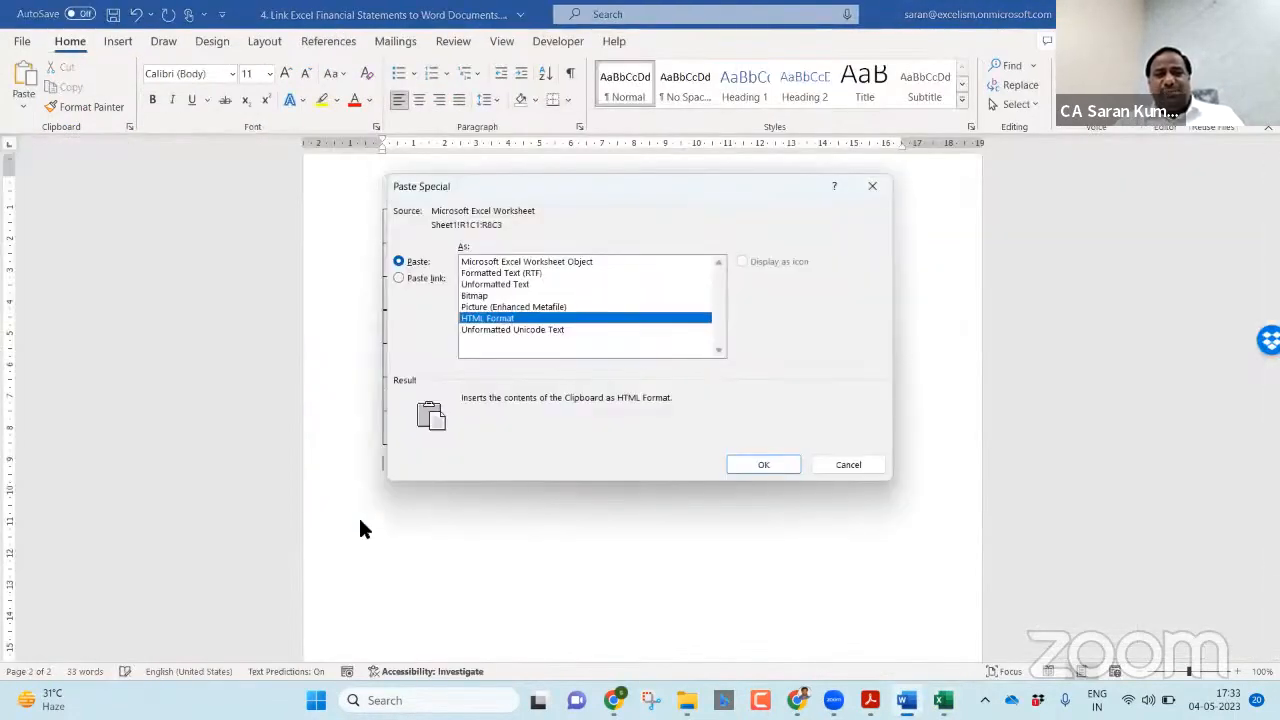
# Cancel a trial Unformatted Text paste link, then close Word keeping the changes saved.
pyautogui.click(496, 284)
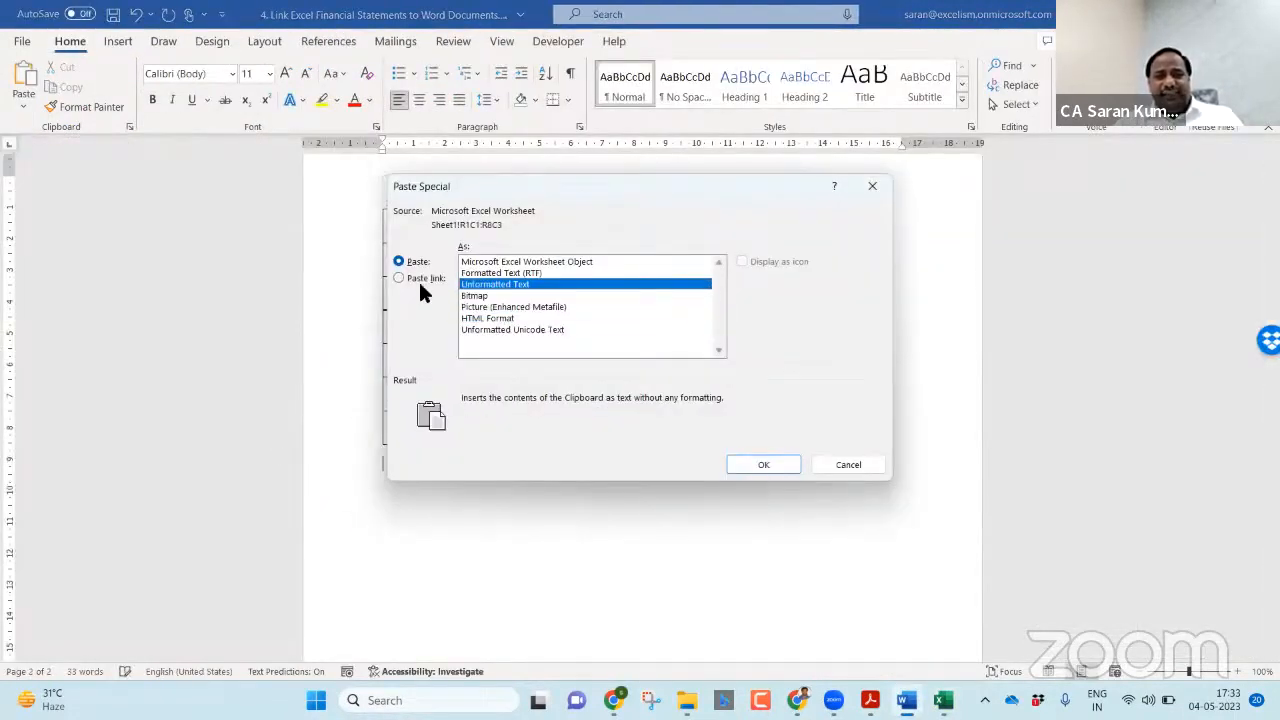
pyautogui.click(400, 278)
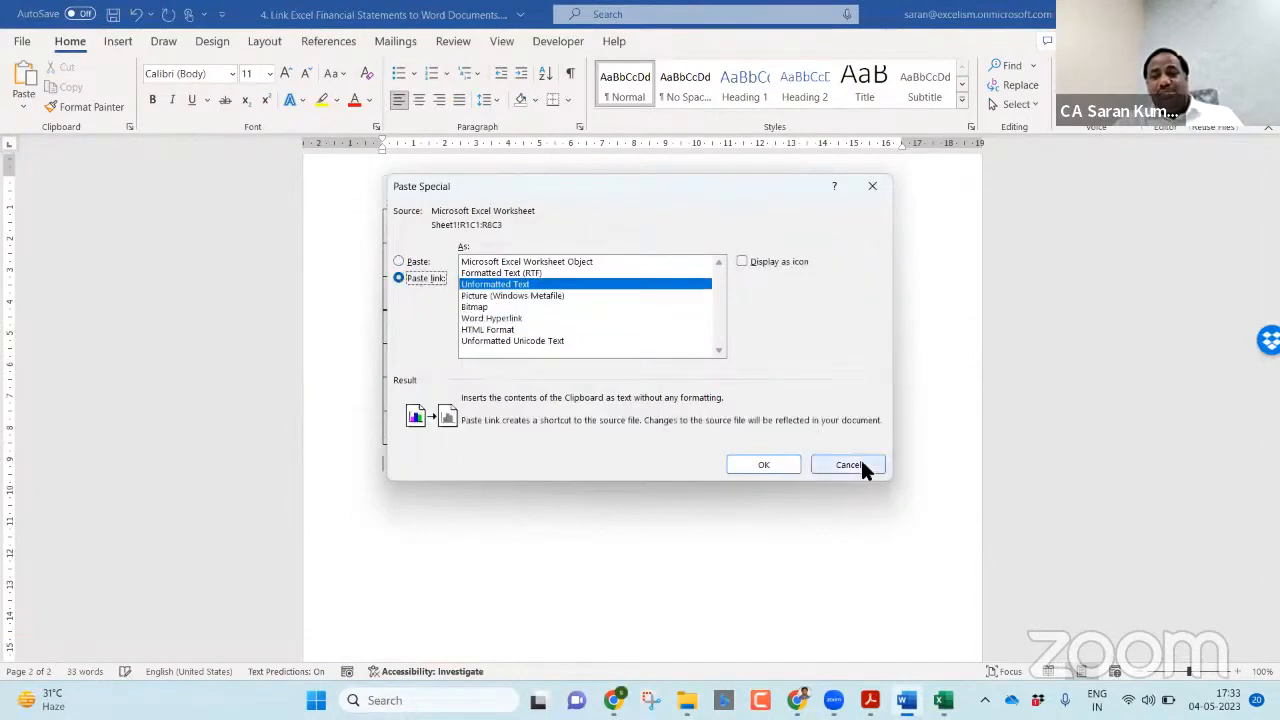
pyautogui.click(848, 464)
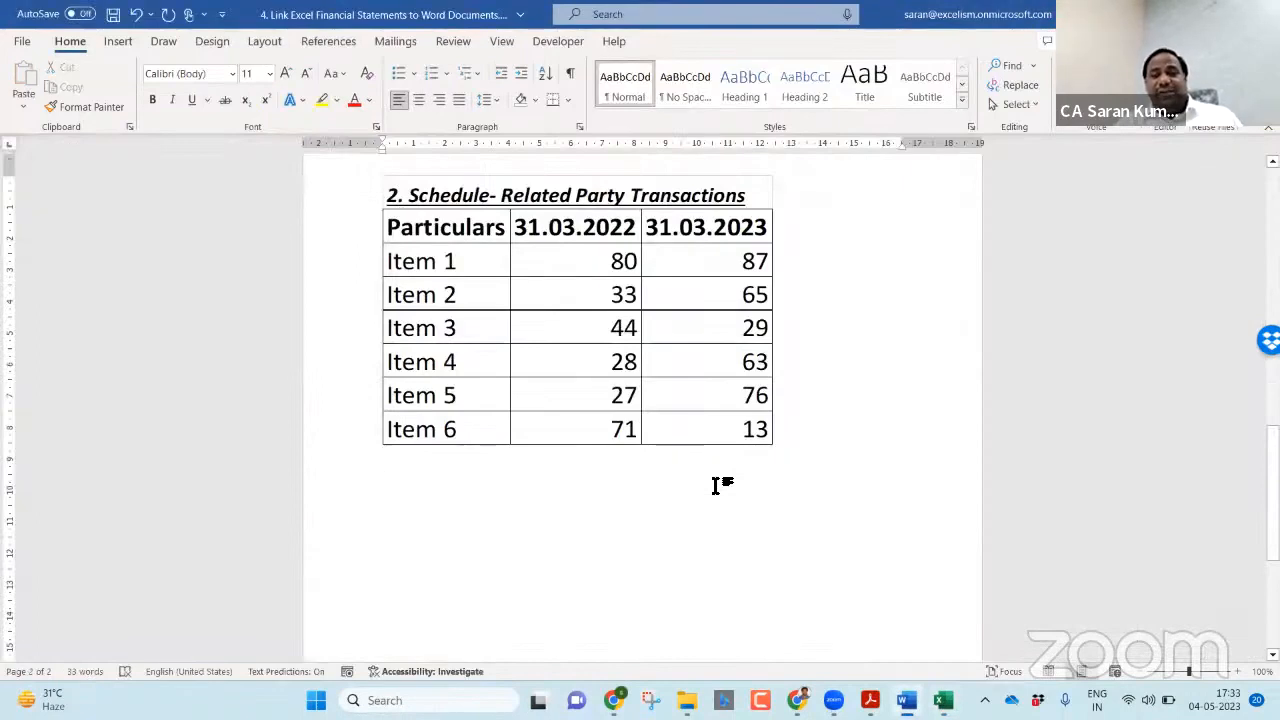
pyautogui.click(384, 462)
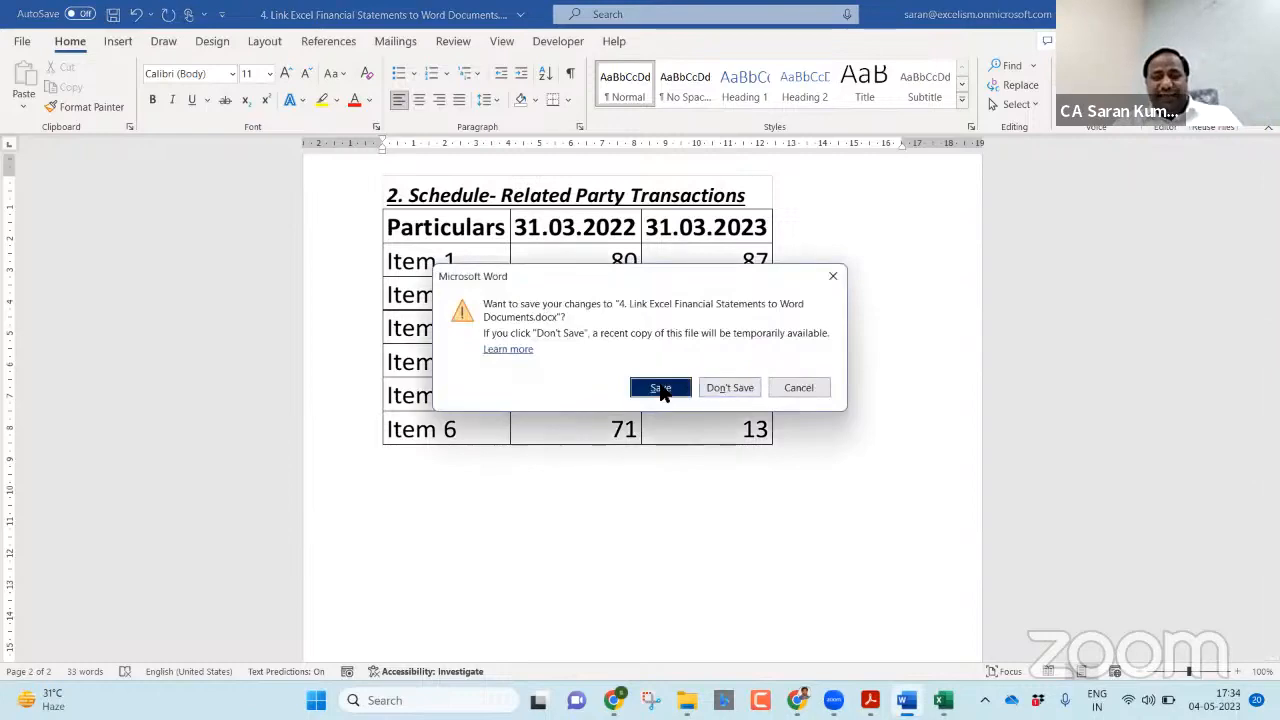
pyautogui.click(660, 388)
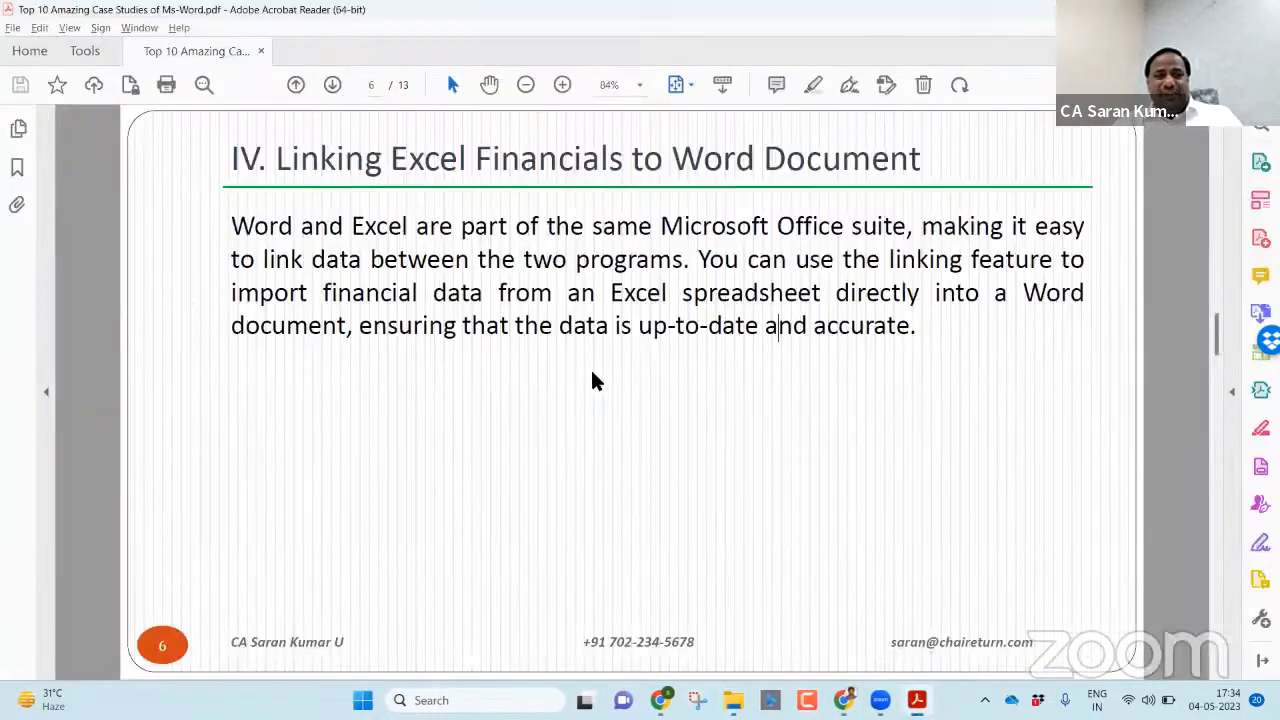
# Reopen the saved Word document and decline the prompt to update its links.
pyautogui.doubleClick(334, 264)
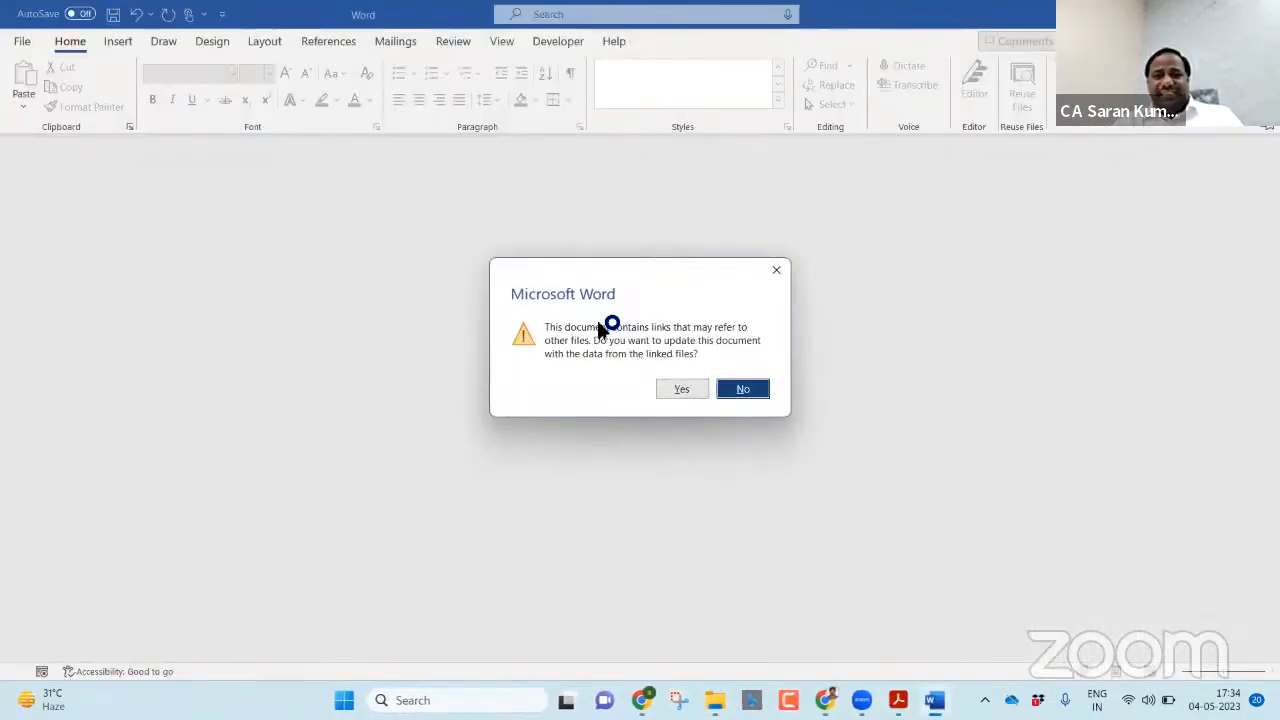
pyautogui.moveTo(718, 338)
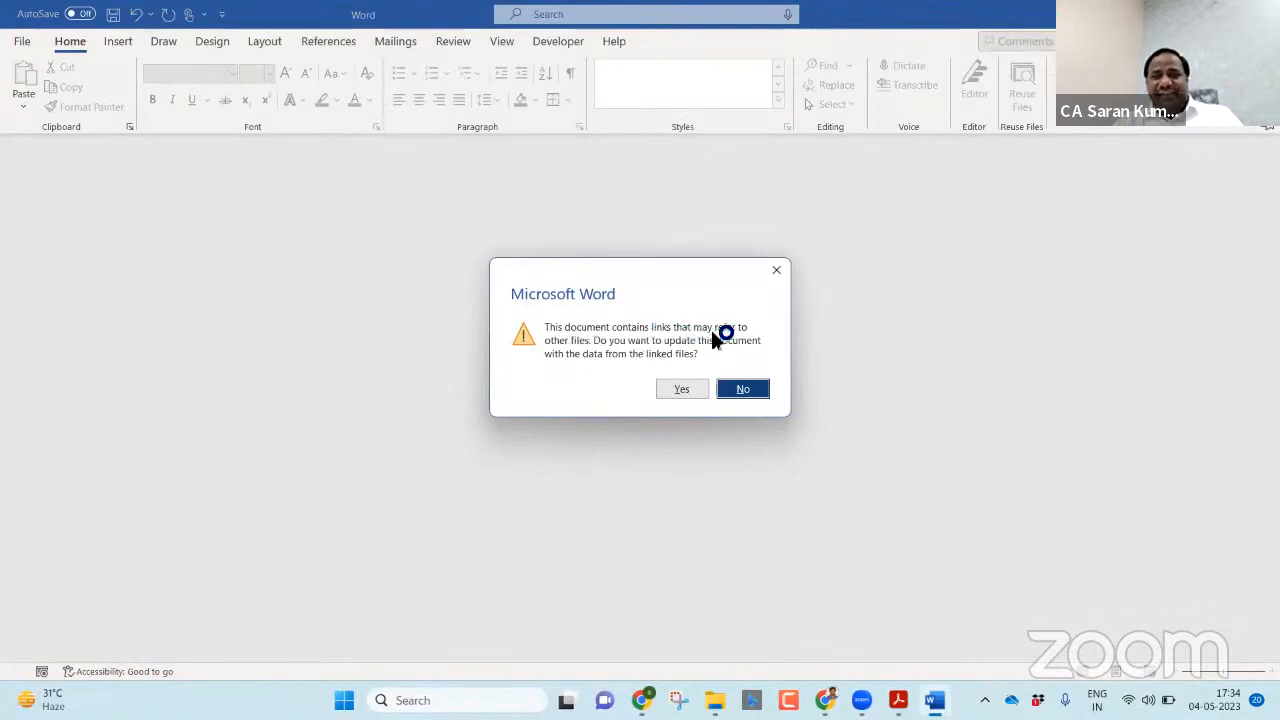
pyautogui.moveTo(616, 352)
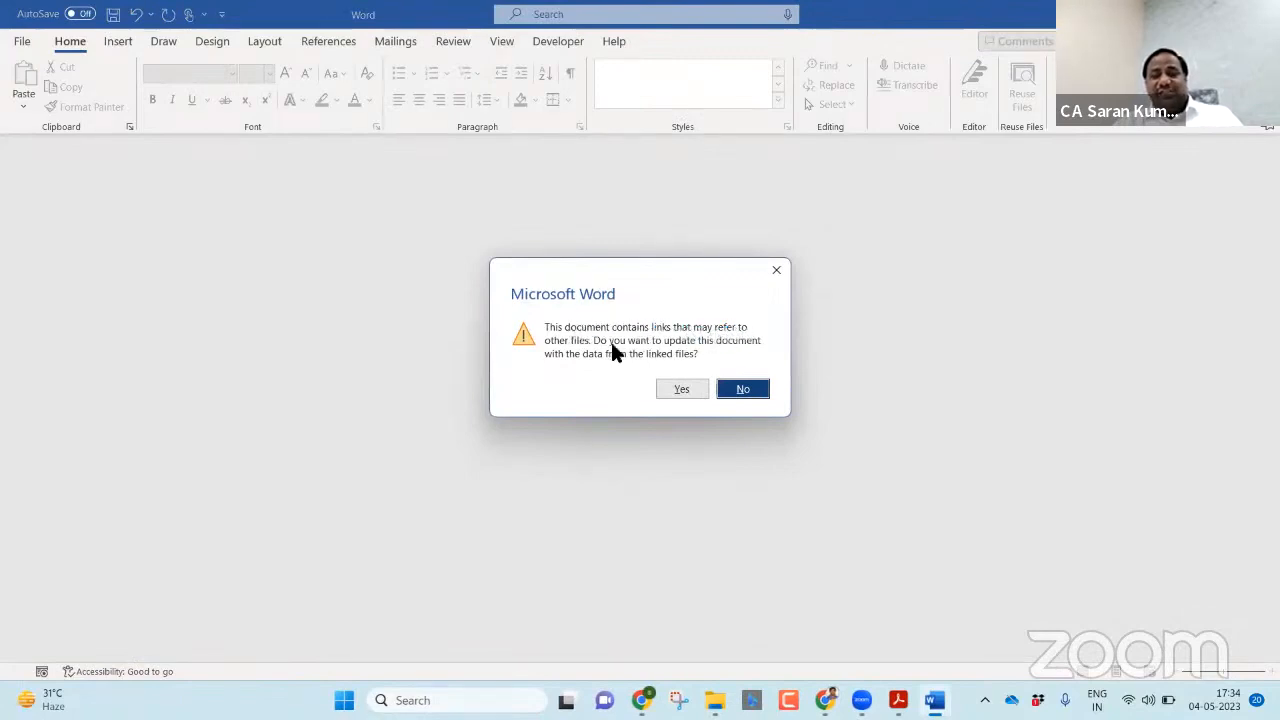
pyautogui.moveTo(736, 348)
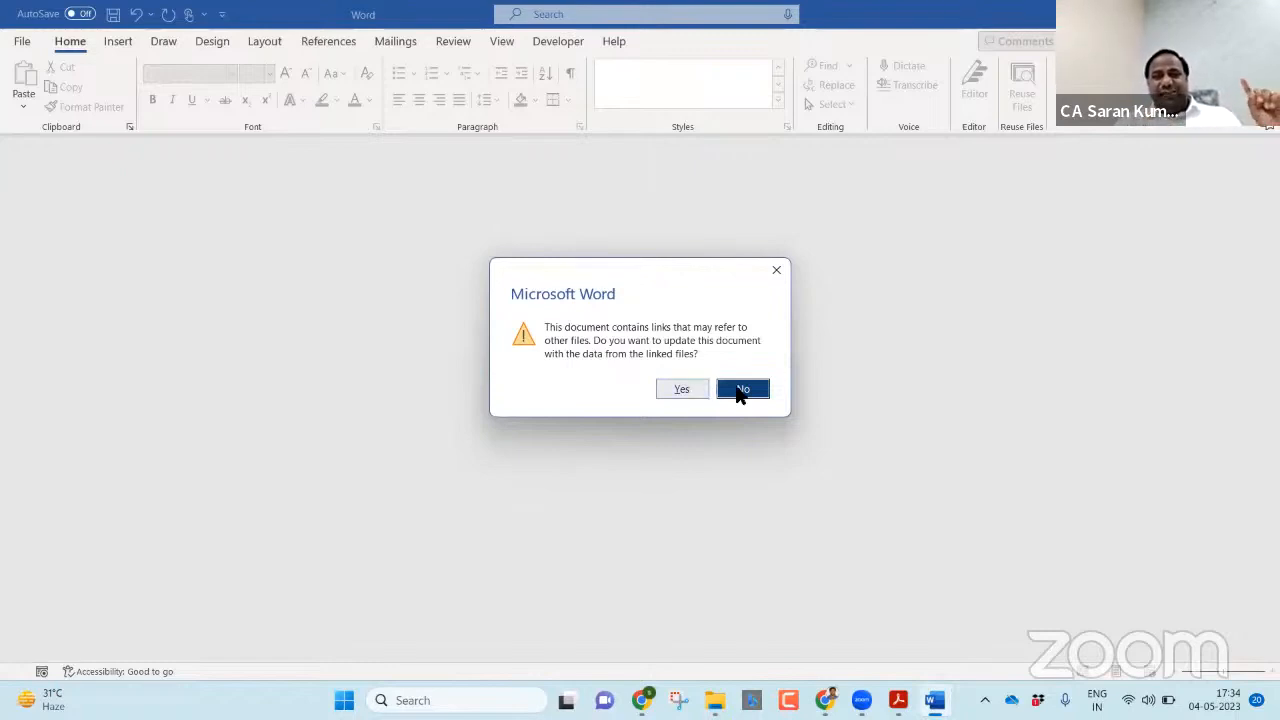
pyautogui.click(742, 388)
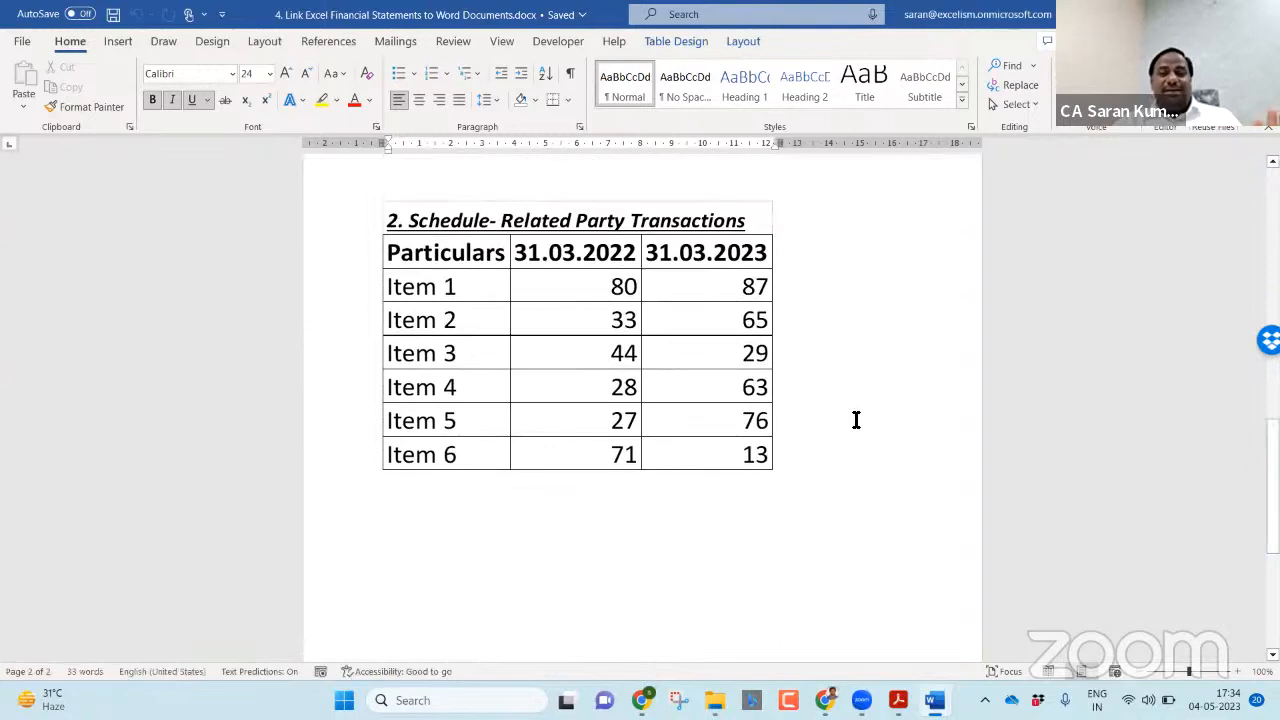
pyautogui.moveTo(672, 364)
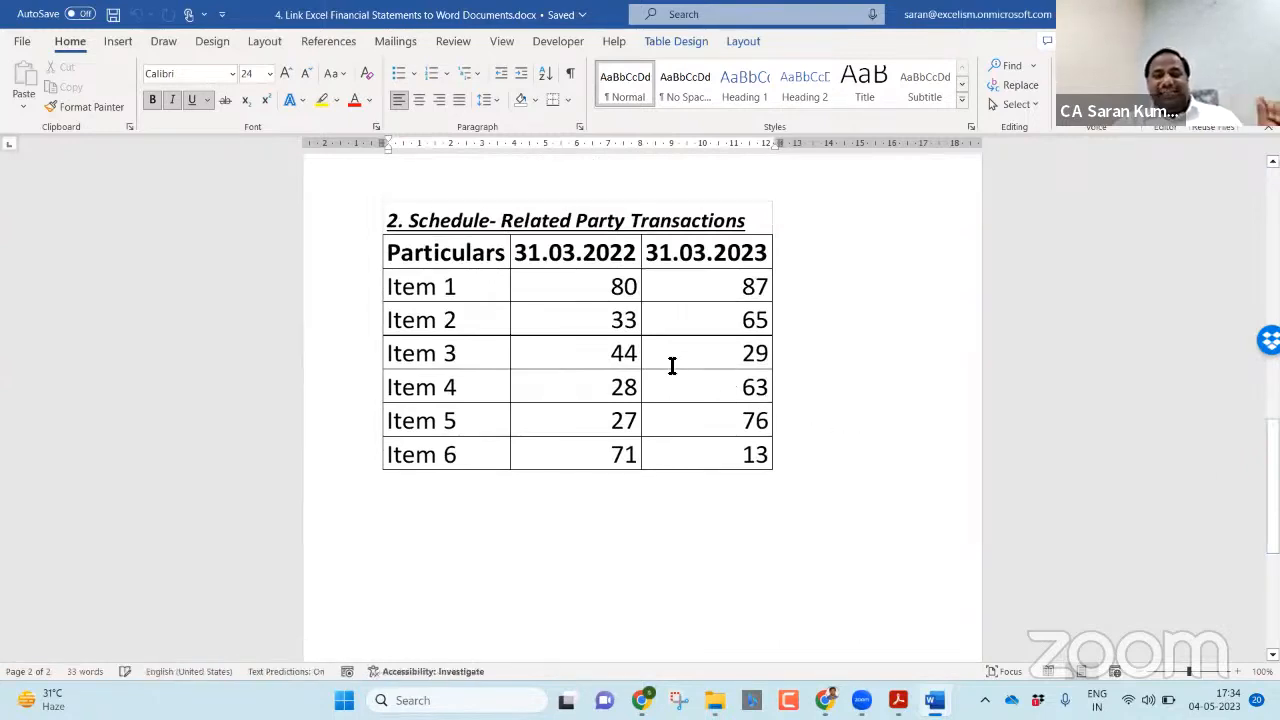
# Update the linked Related Party Transactions table from the context menu's Update Link.
pyautogui.rightClick(670, 370)
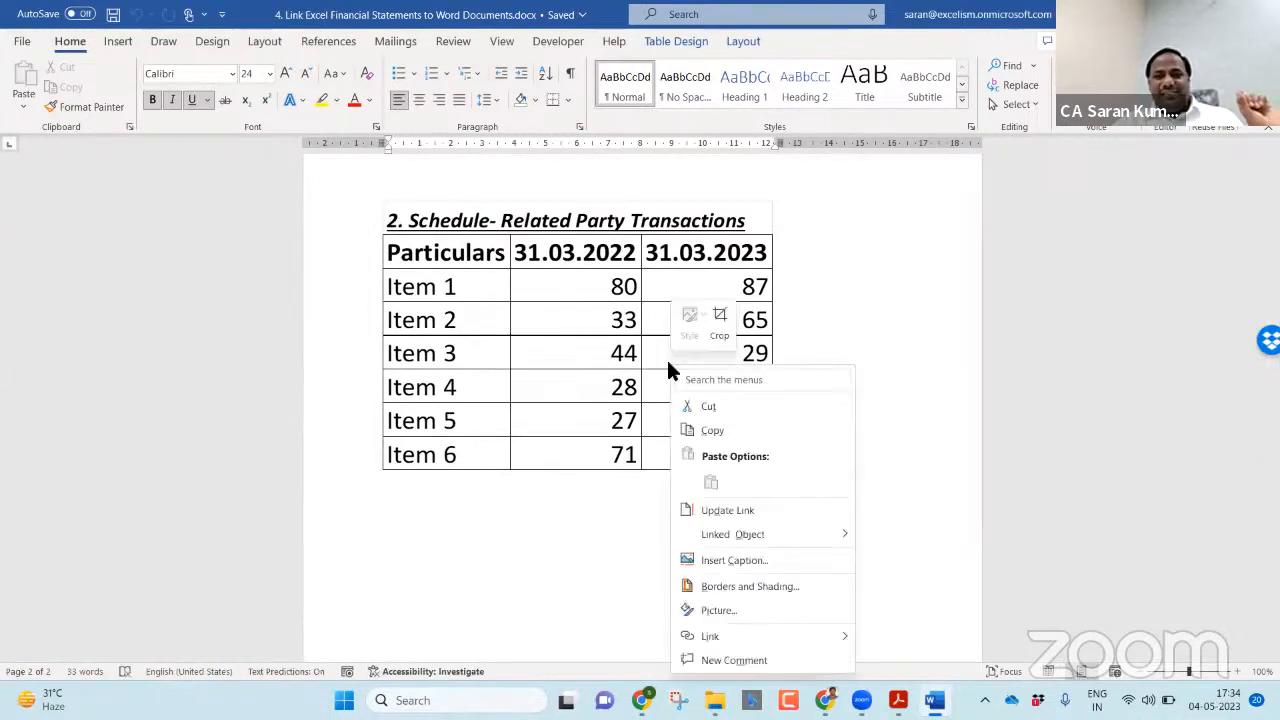
pyautogui.moveTo(730, 520)
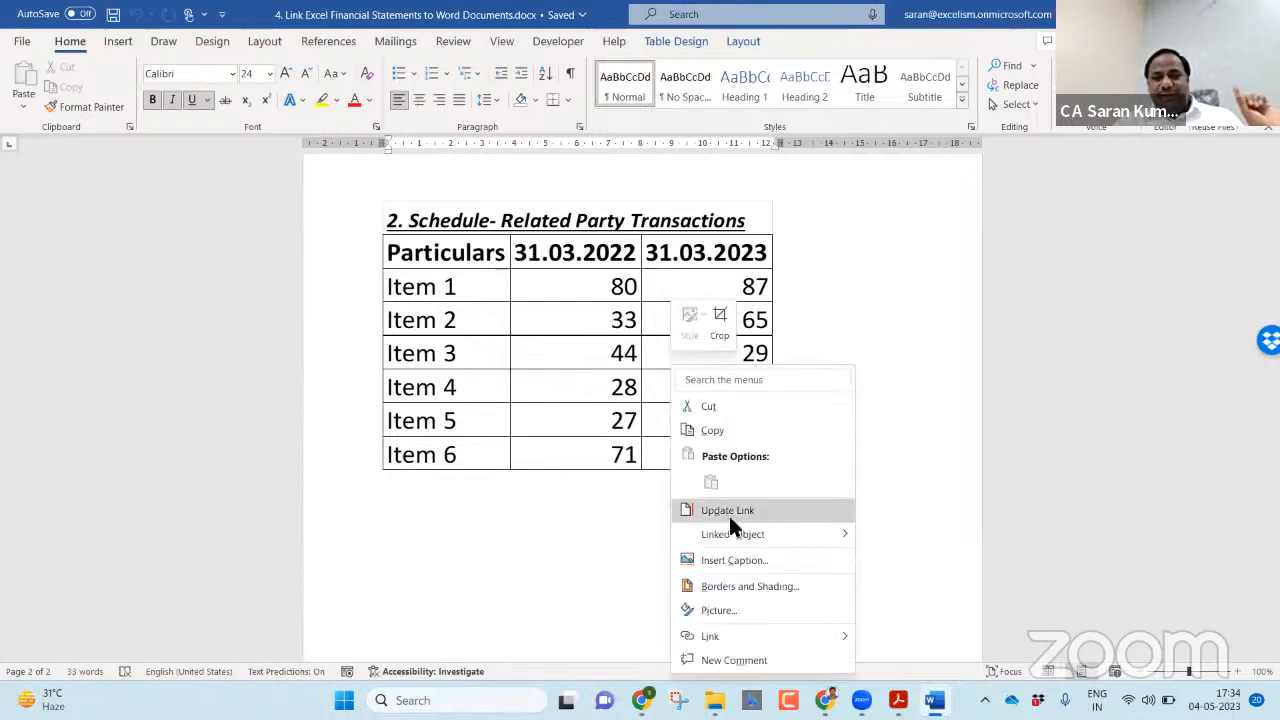
pyautogui.click(728, 510)
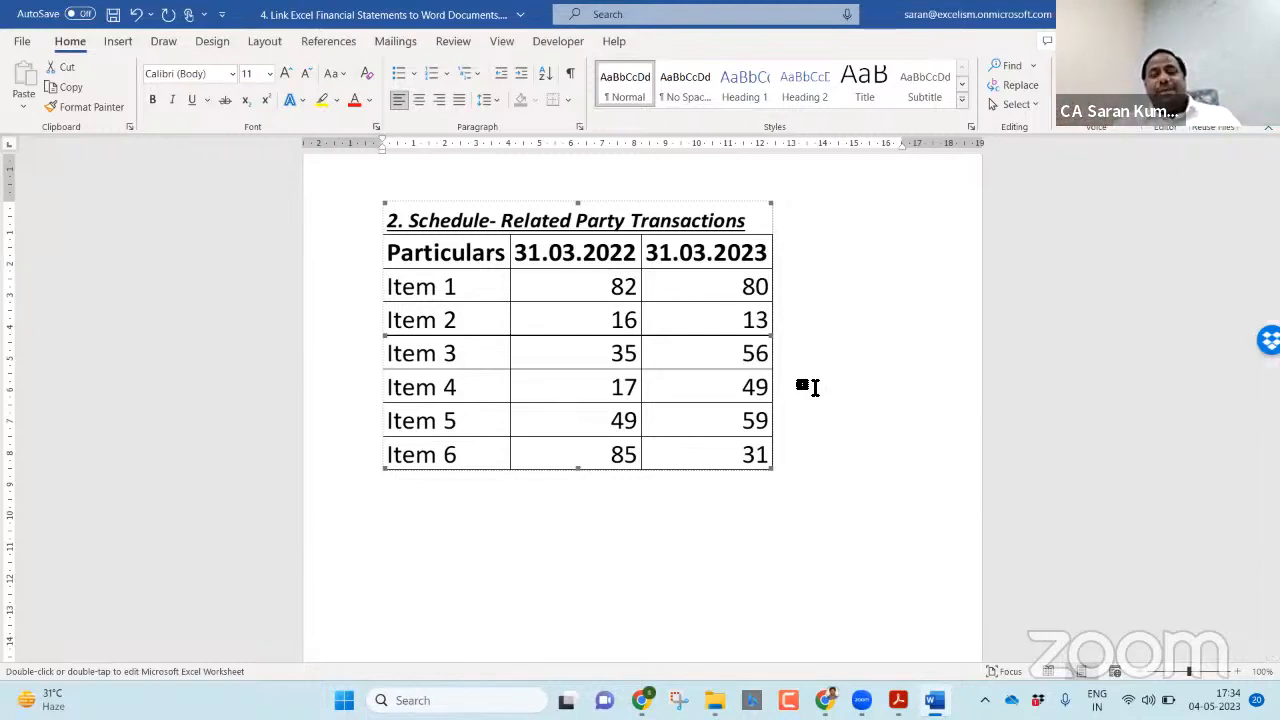
pyautogui.press('alt+tab')
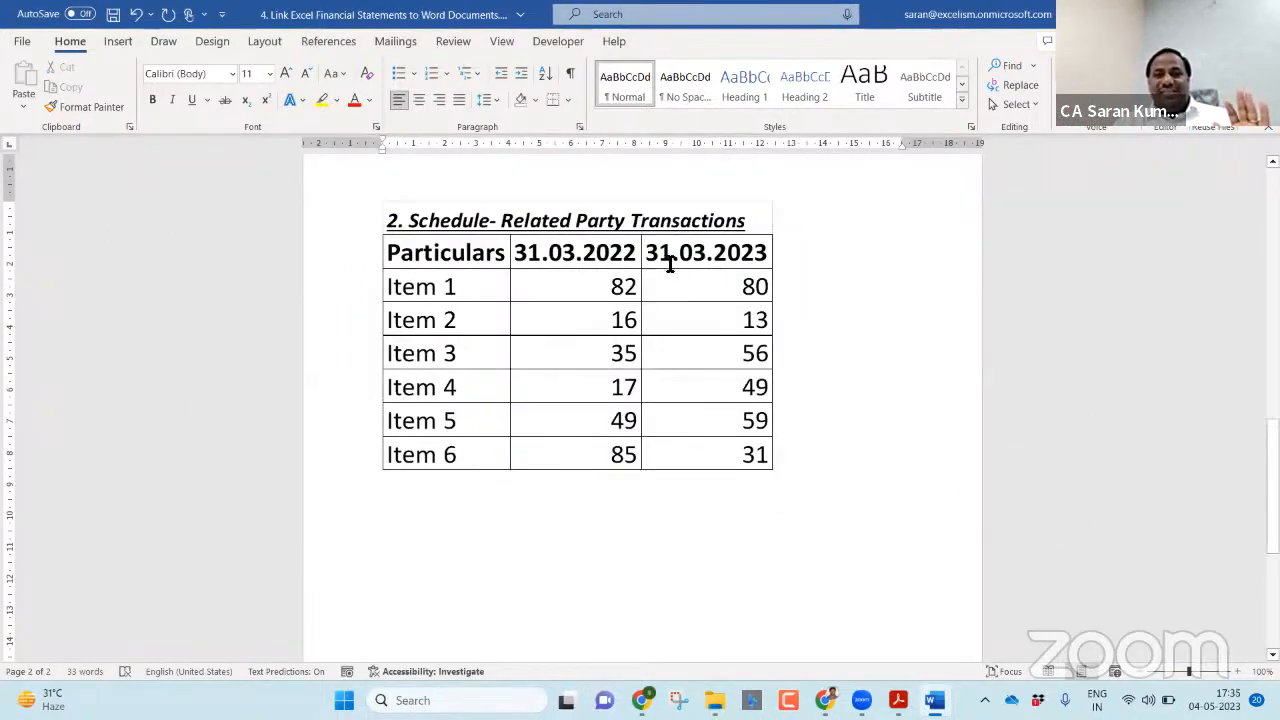
# Dismiss the table's context menu and open its source worksheet in Excel.
pyautogui.rightClick(668, 264)
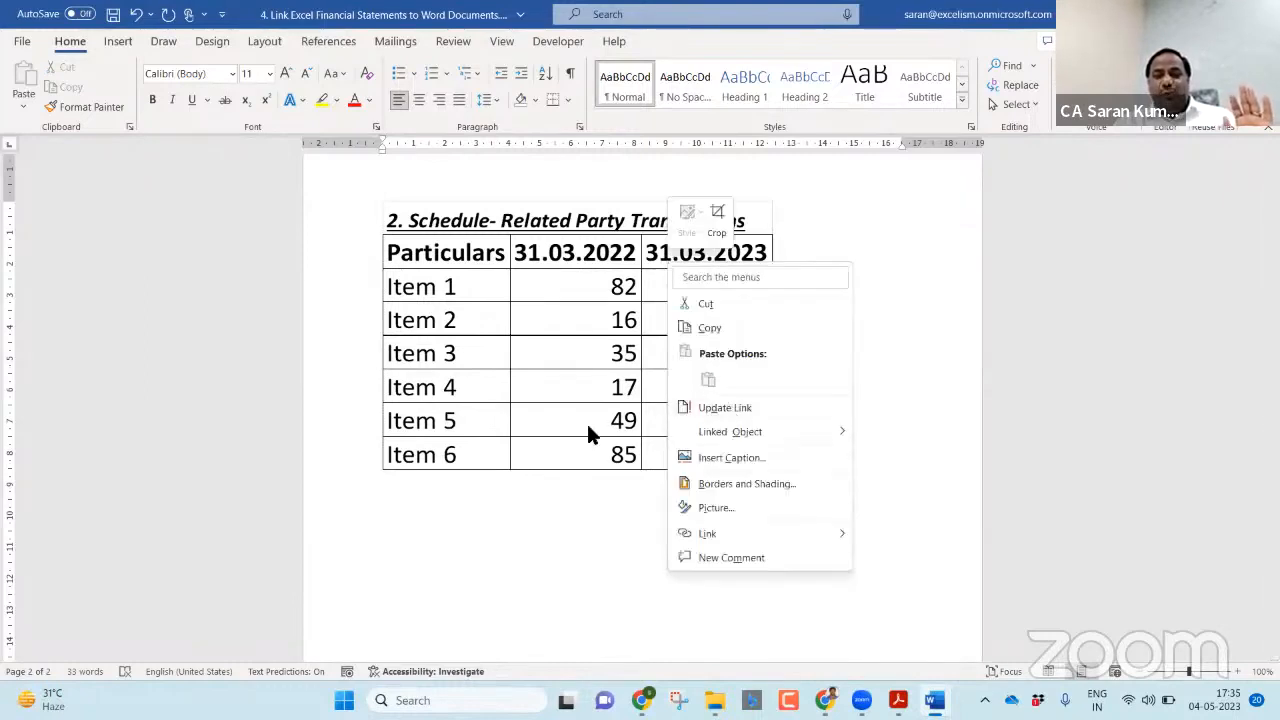
pyautogui.click(724, 408)
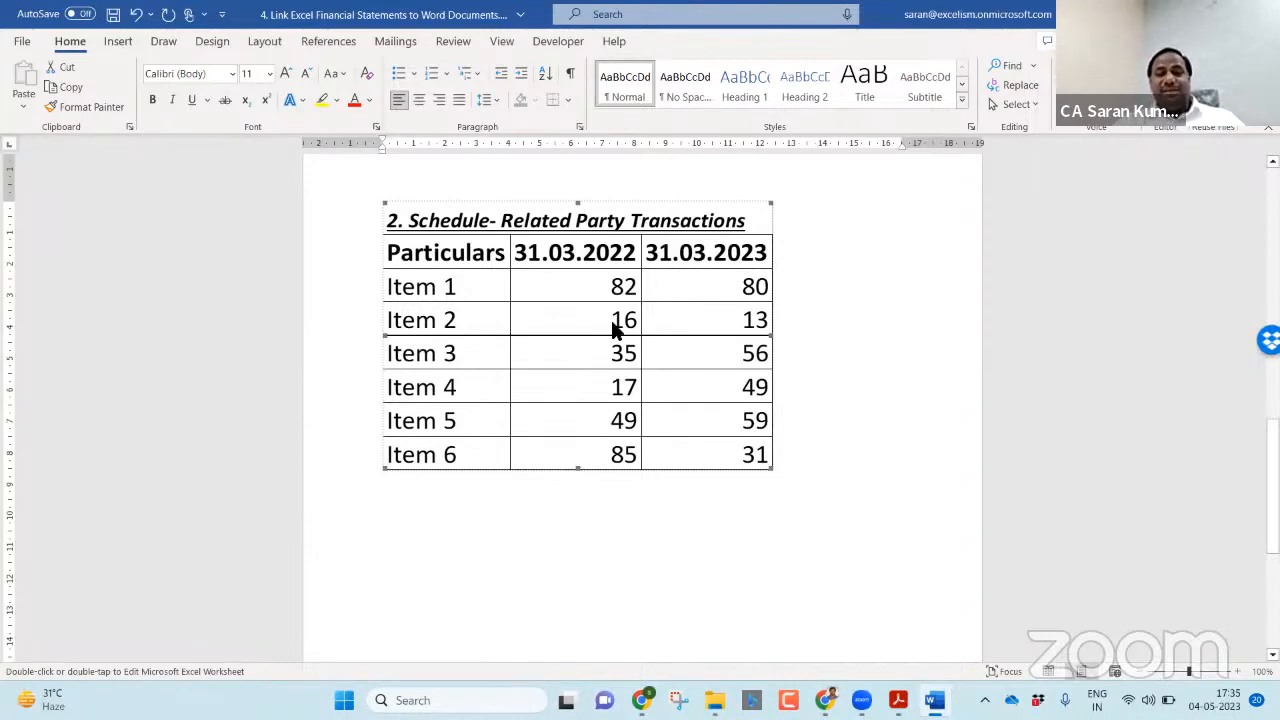
pyautogui.doubleClick(576, 330)
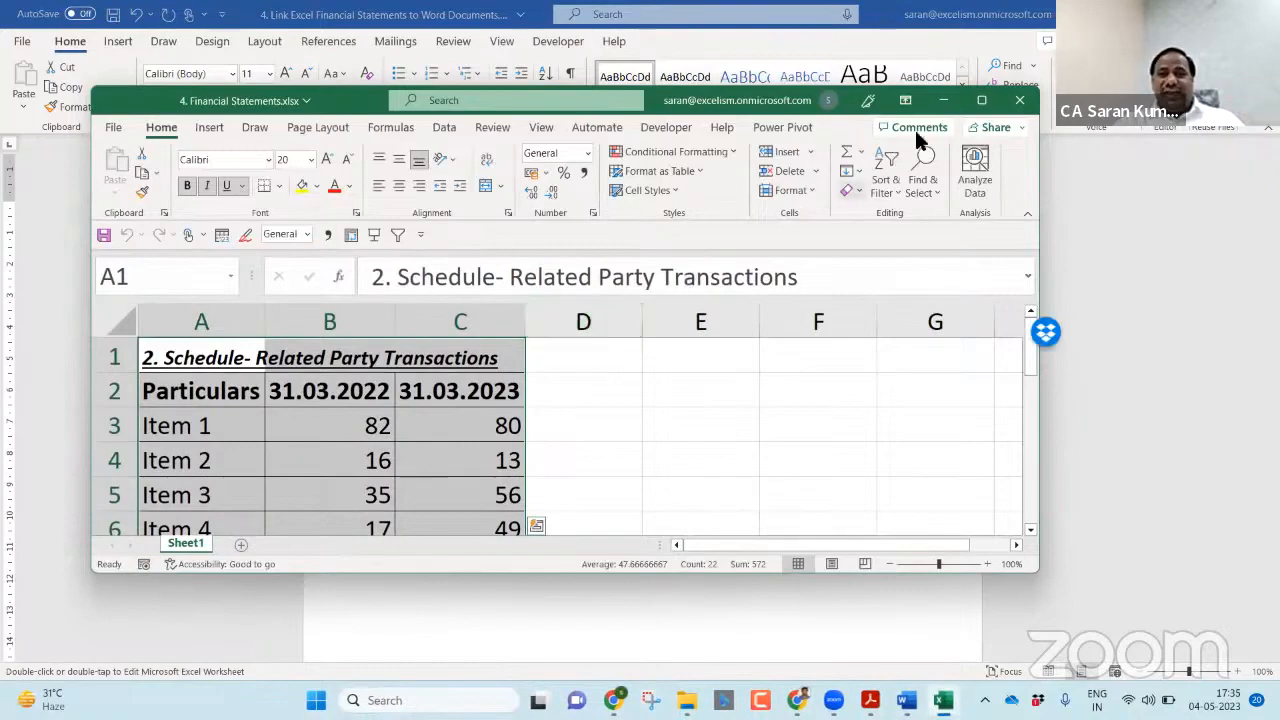
# Maximize the Excel source workbook showing the Related Party Transactions schedule.
pyautogui.click(980, 100)
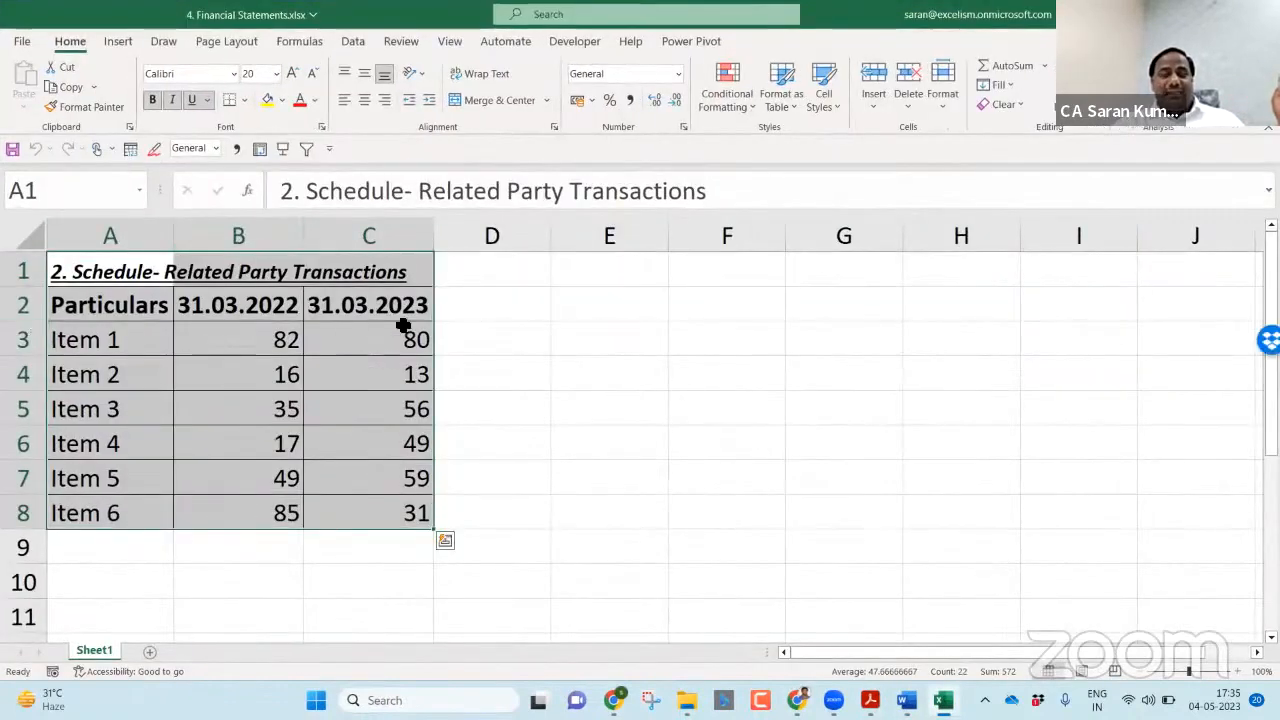
pyautogui.moveTo(428, 412)
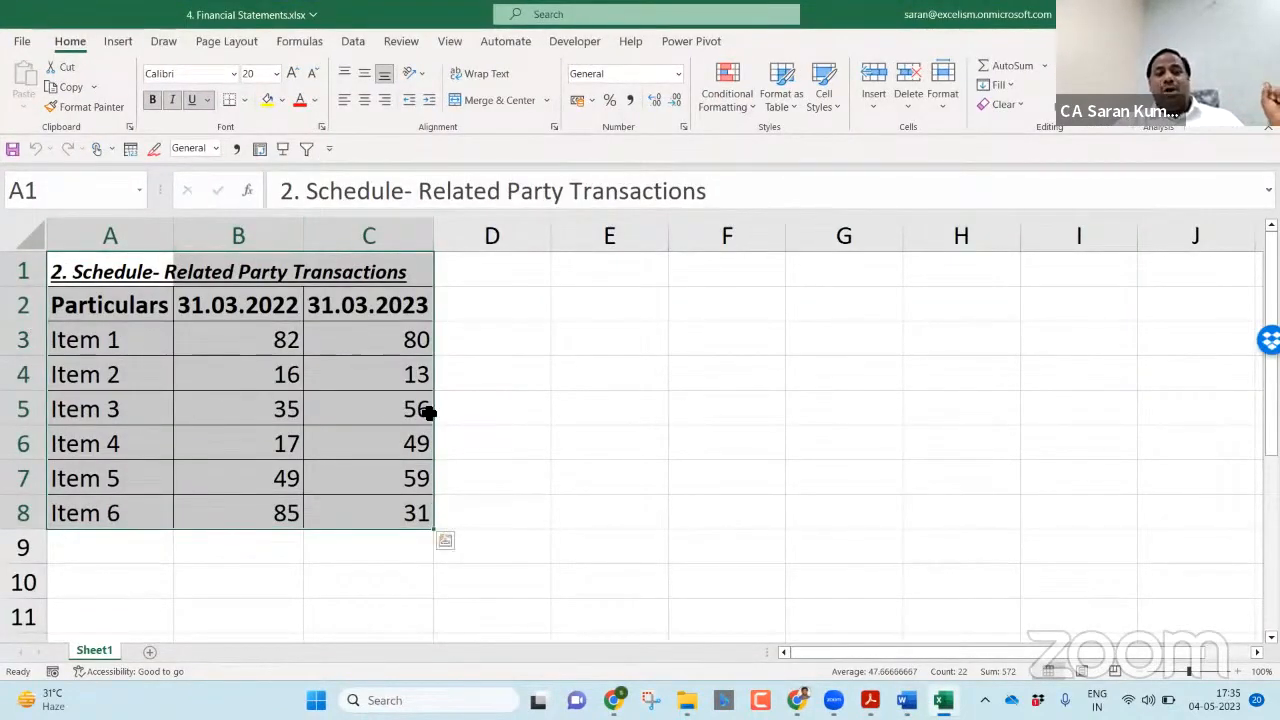